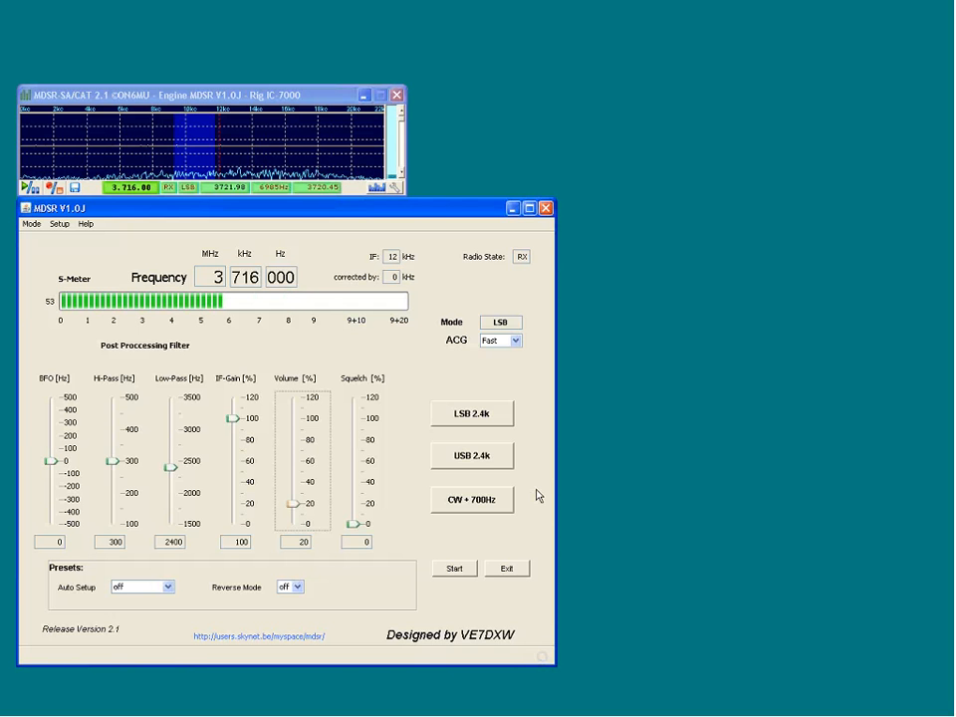
pyautogui.moveTo(295, 510)
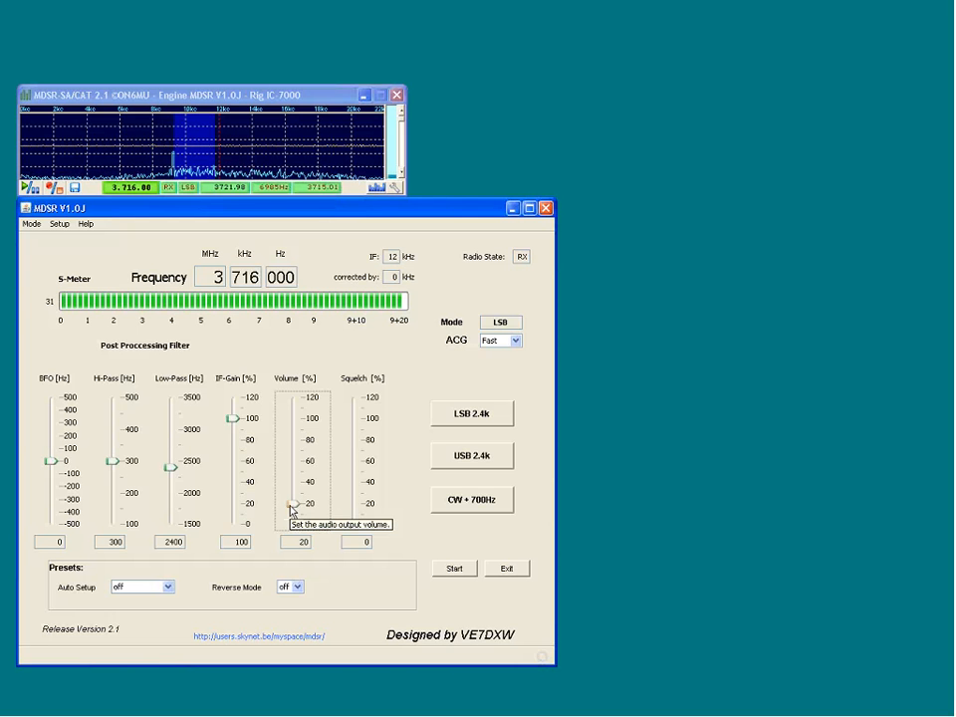
# Turn the audio Volume down from 20% to 0%.
pyautogui.moveTo(299, 506); pyautogui.dragTo(298, 522)
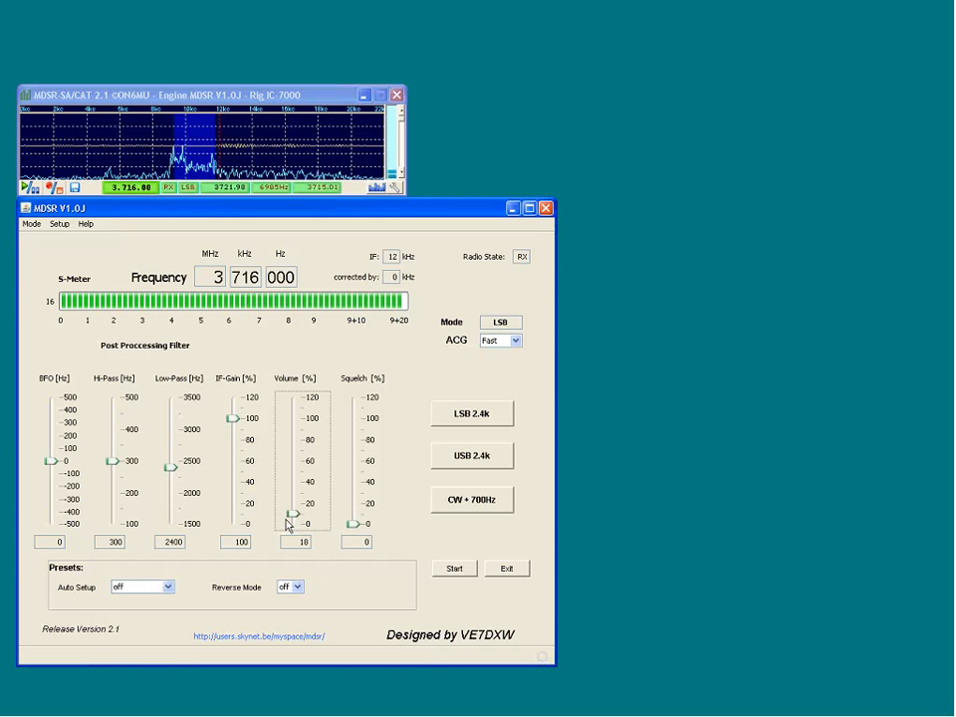
pyautogui.moveTo(292, 514); pyautogui.dragTo(295, 522)
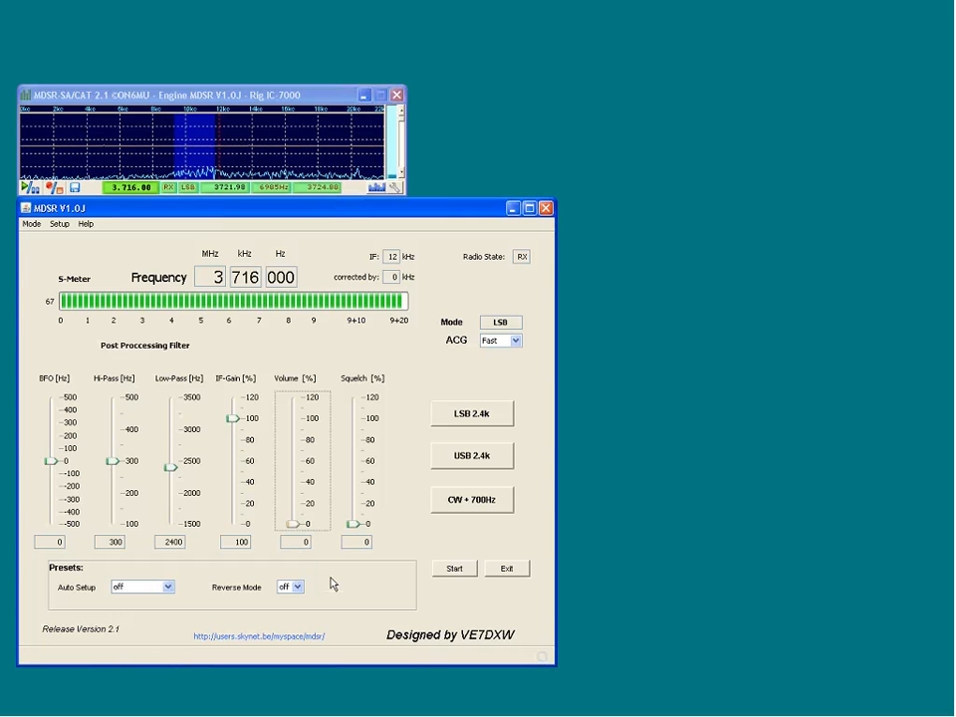
pyautogui.moveTo(713, 557)
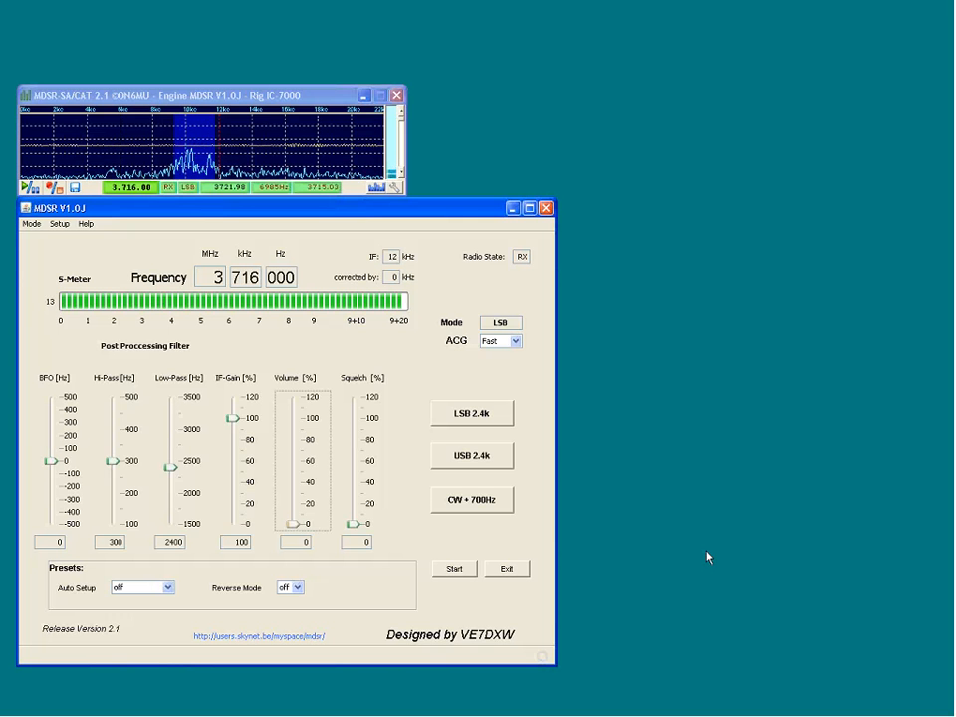
pyautogui.moveTo(701, 554)
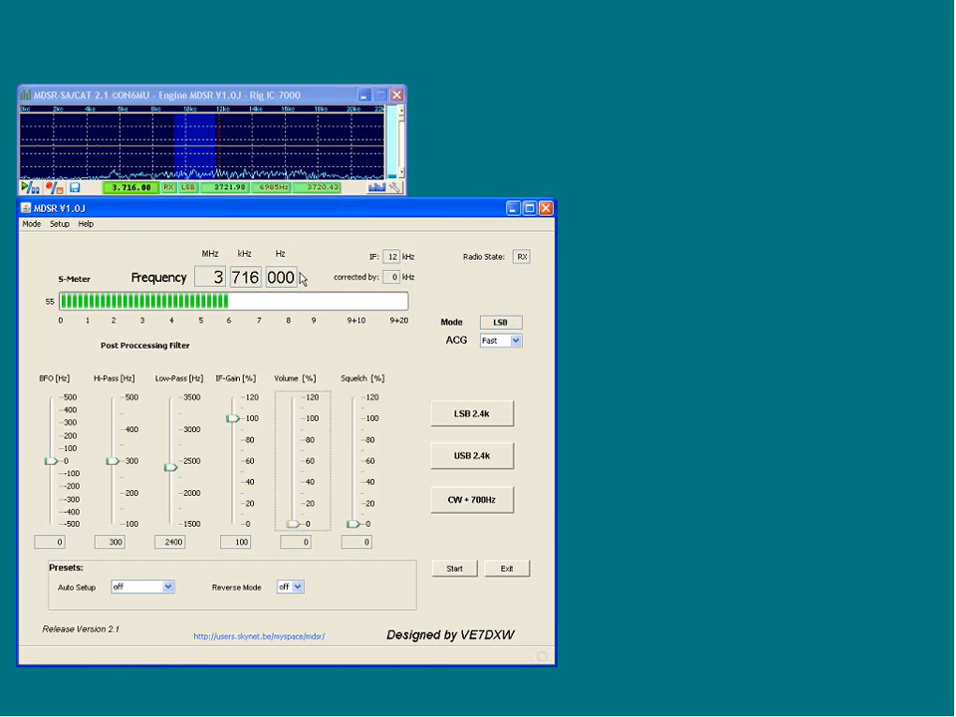
pyautogui.moveTo(289, 303)
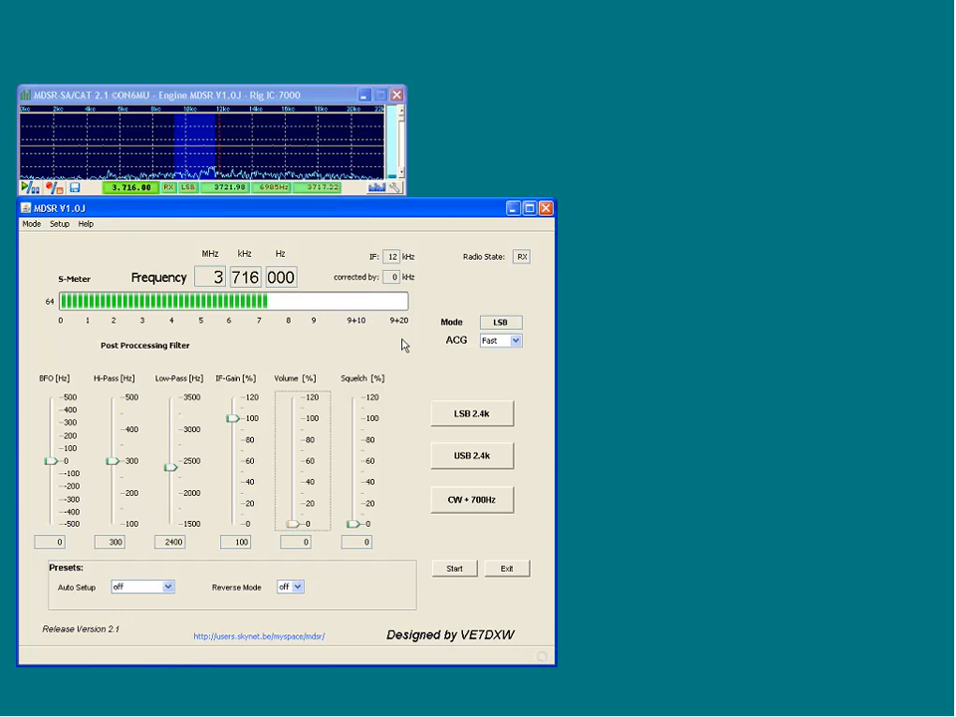
pyautogui.moveTo(383, 335)
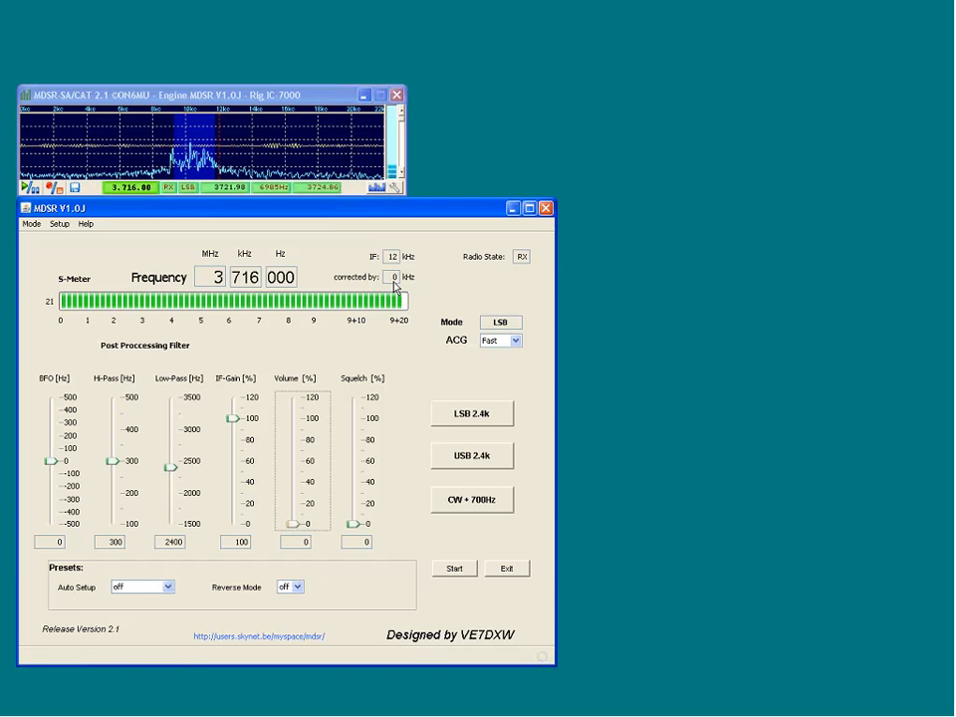
pyautogui.moveTo(522, 257)
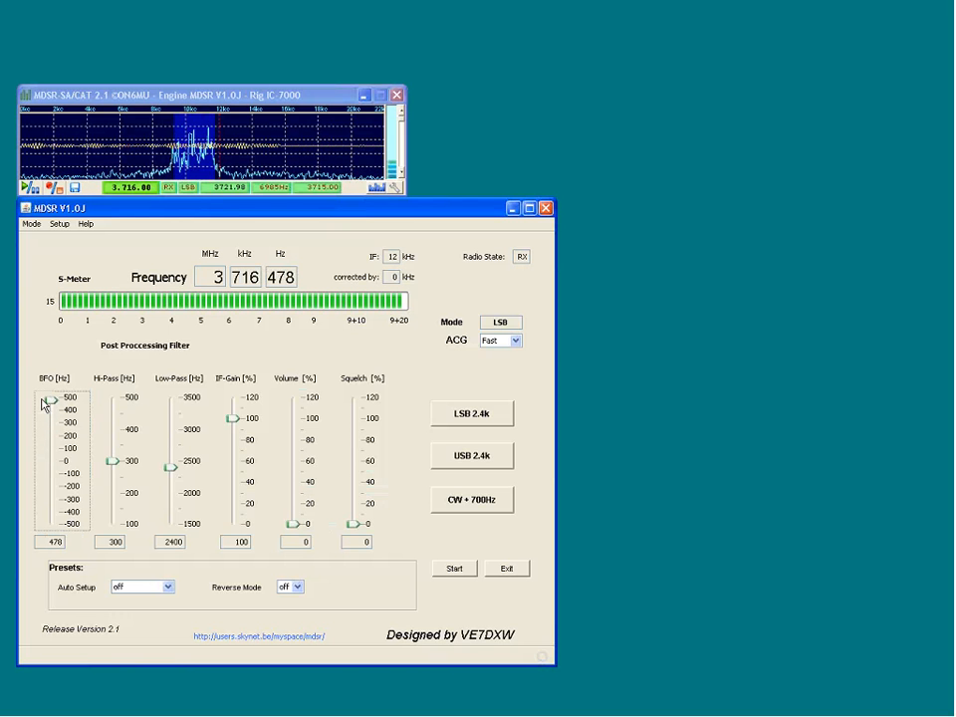
# Sweep the BFO offset high and below zero, then return it to 0 so frequency reads 3 716 000.
pyautogui.moveTo(49, 398); pyautogui.dragTo(50, 422)
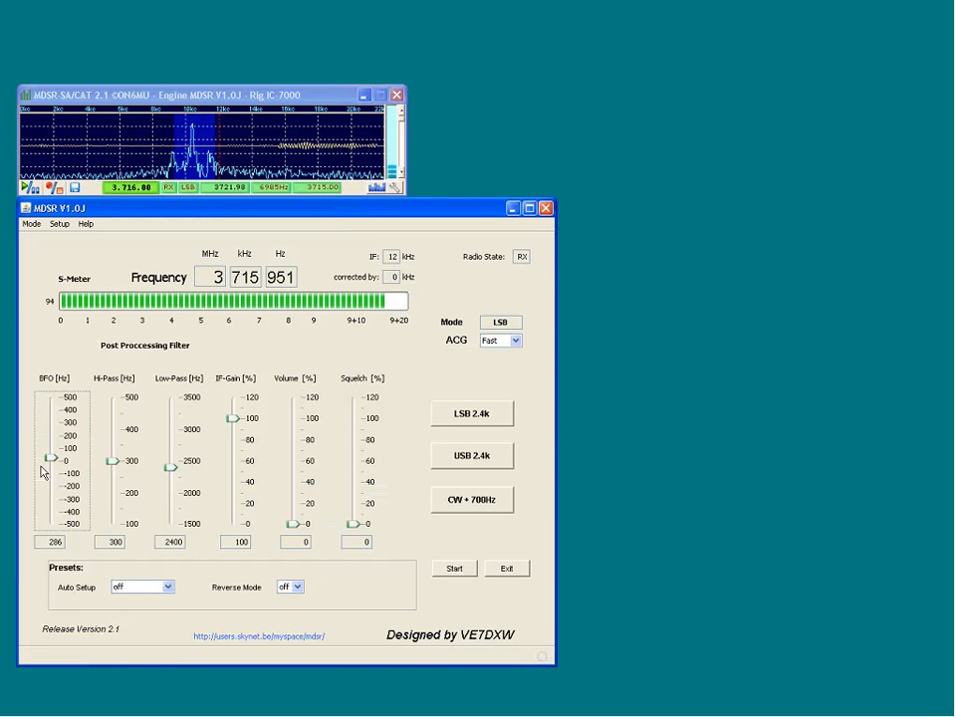
pyautogui.moveTo(52, 460); pyautogui.dragTo(52, 486)
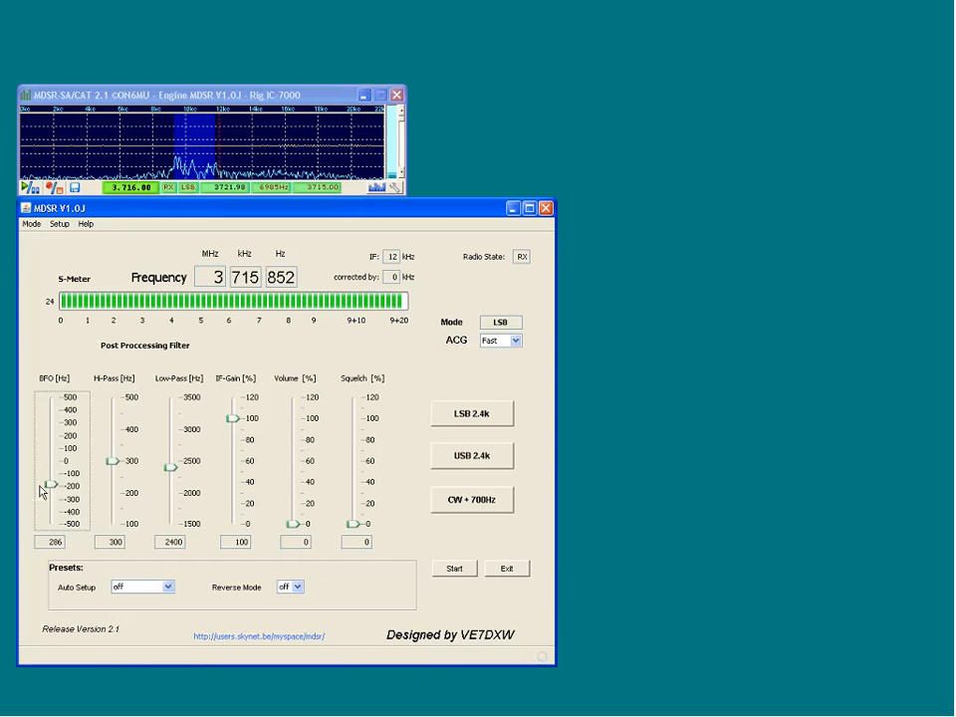
pyautogui.moveTo(52, 486); pyautogui.dragTo(52, 502)
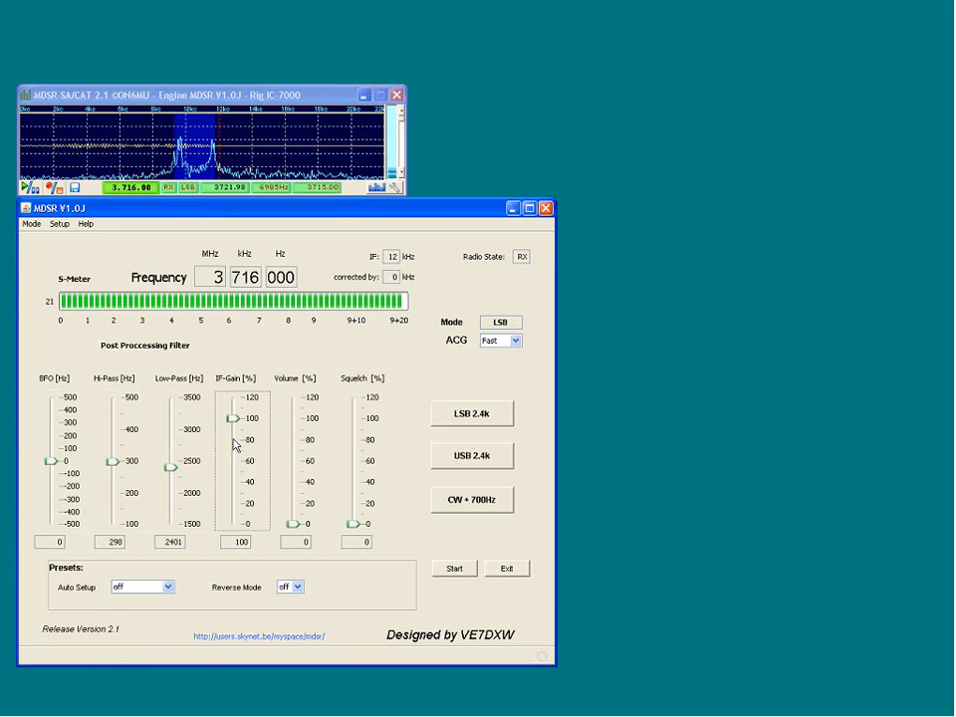
pyautogui.moveTo(235, 417); pyautogui.dragTo(231, 522)
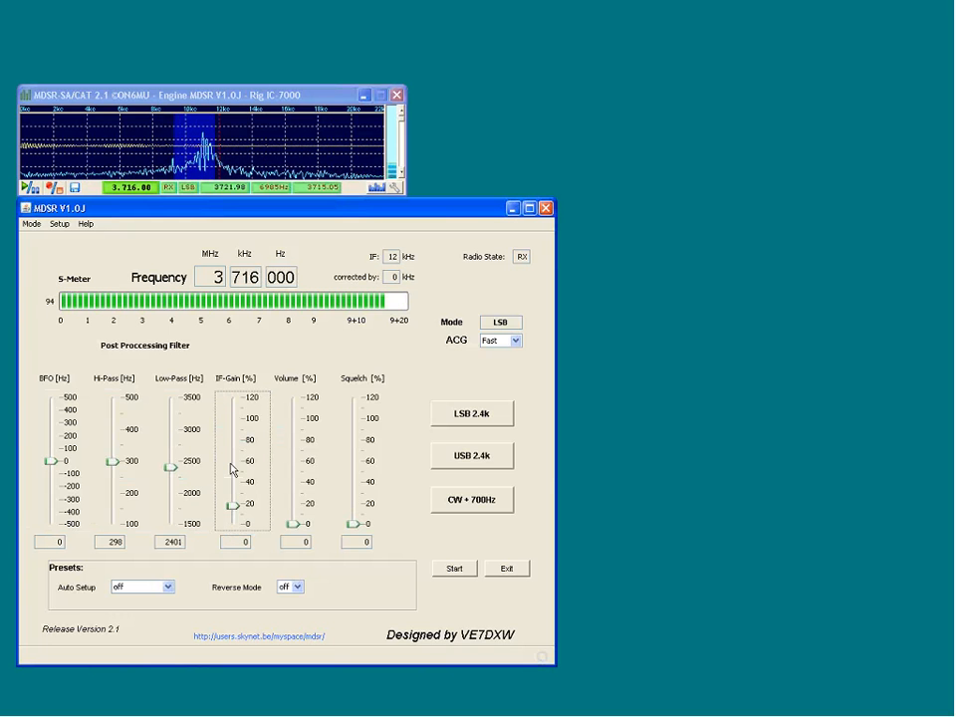
pyautogui.moveTo(235, 508); pyautogui.dragTo(231, 446)
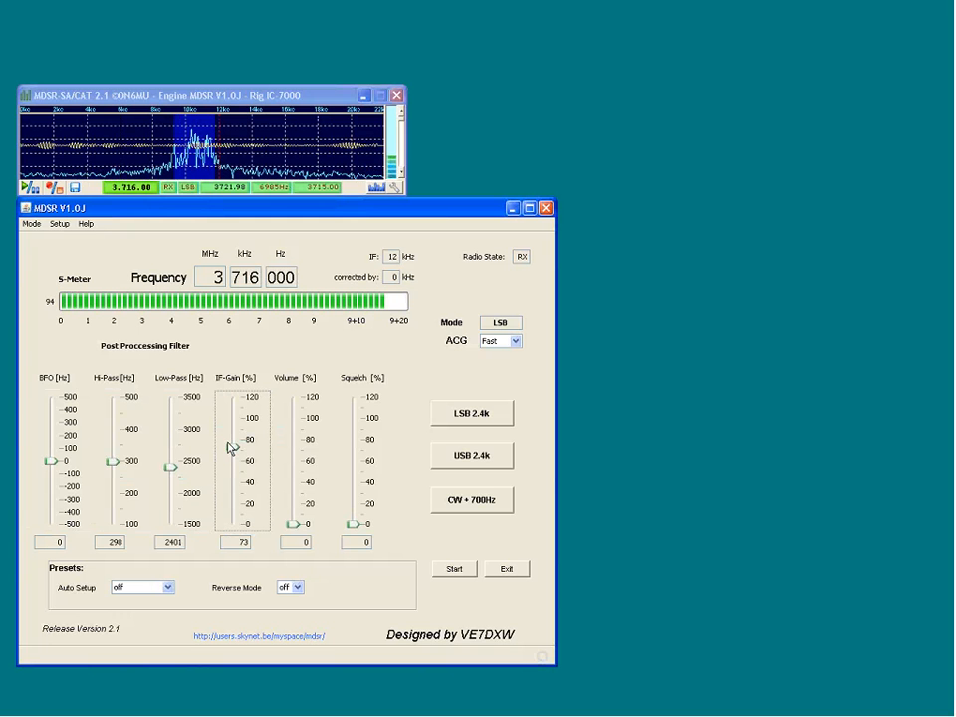
pyautogui.moveTo(231, 426)
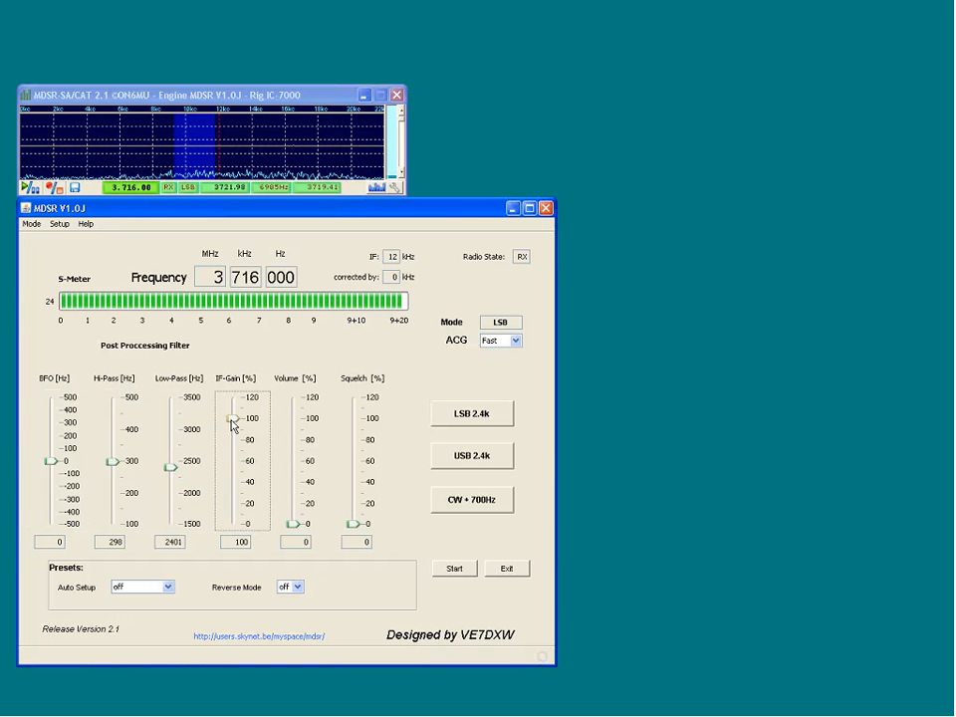
pyautogui.click(514, 341)
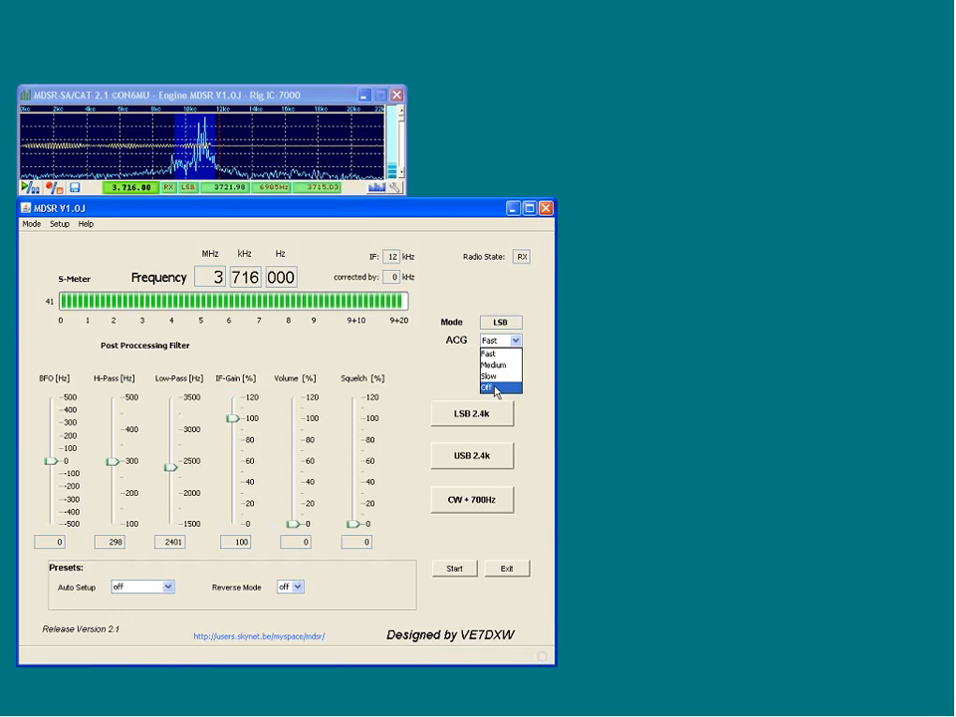
# Set the AGC speed to Slow and bring the Volume back down to 0%.
pyautogui.click(494, 376)
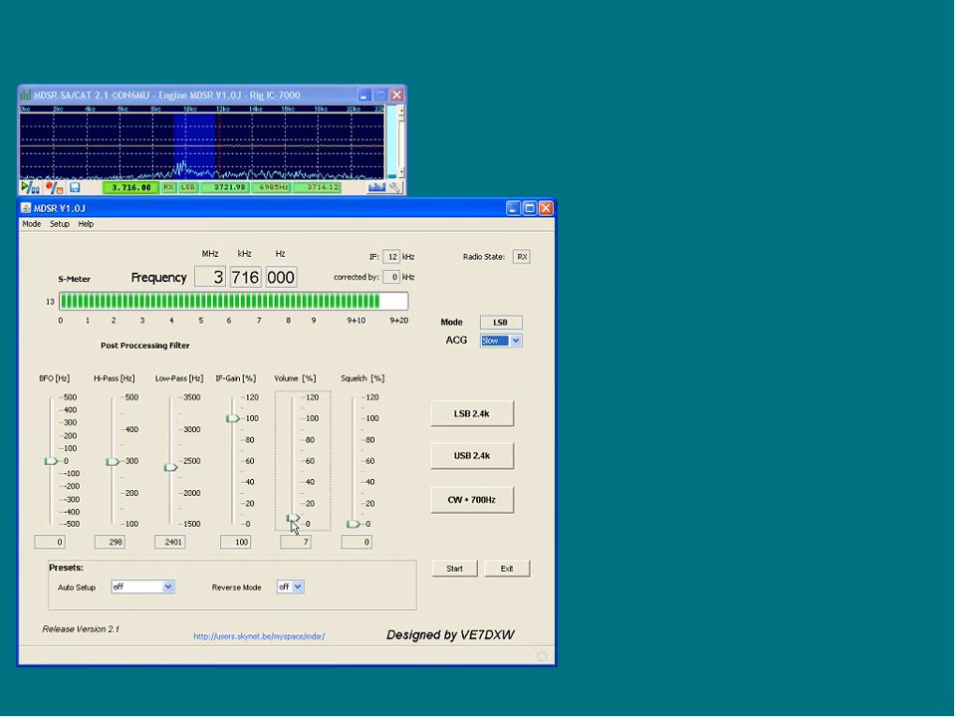
pyautogui.moveTo(293, 522); pyautogui.dragTo(303, 502)
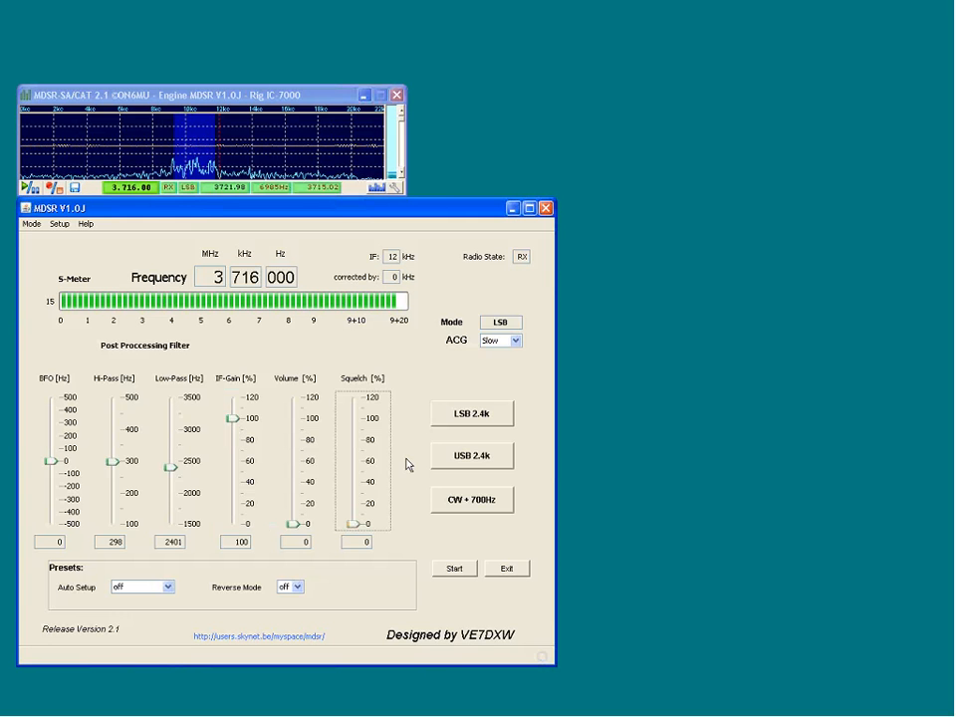
pyautogui.moveTo(522, 257)
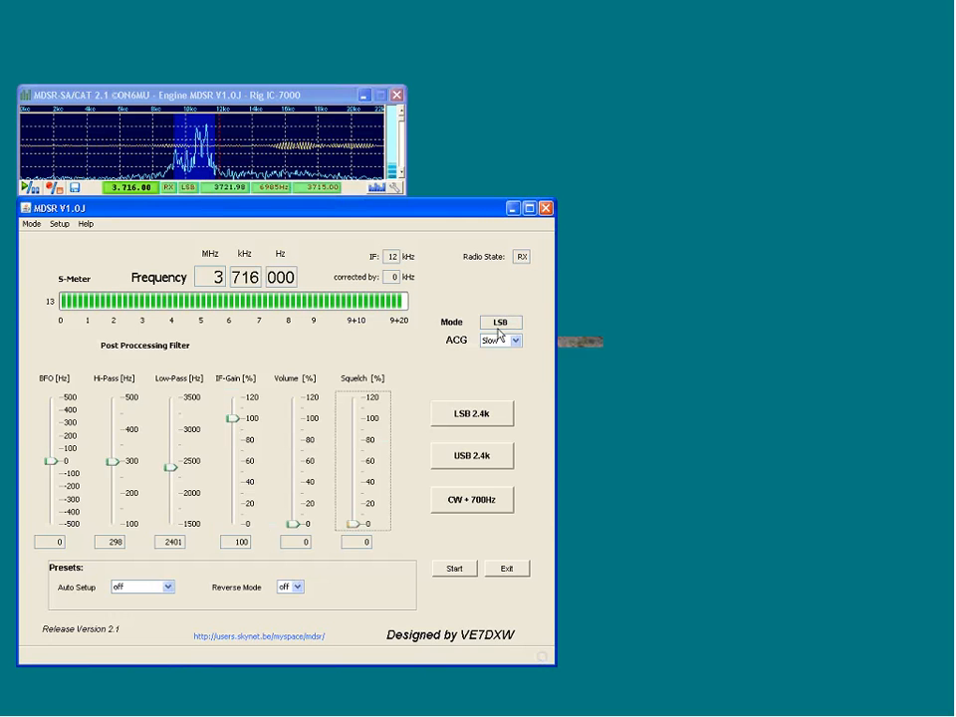
pyautogui.moveTo(502, 327)
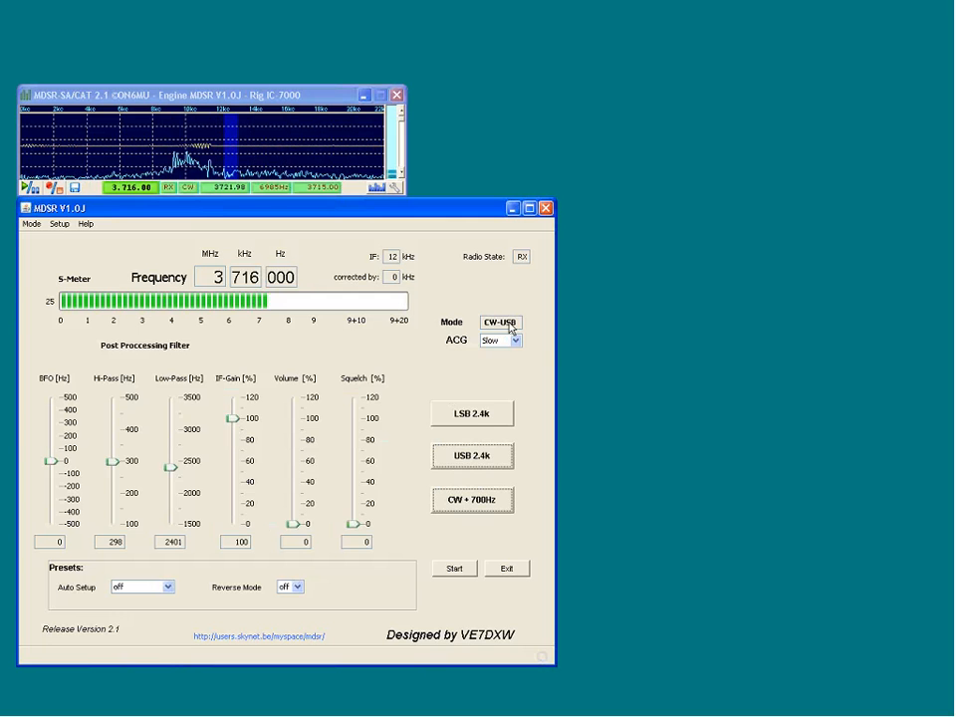
pyautogui.click(472, 412)
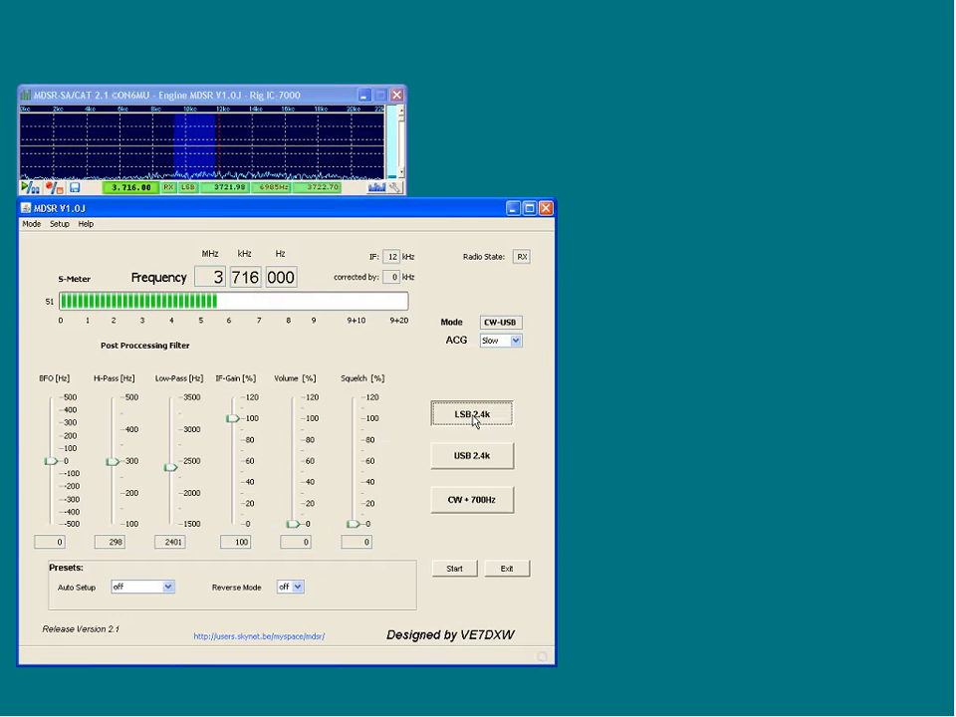
pyautogui.click(470, 412)
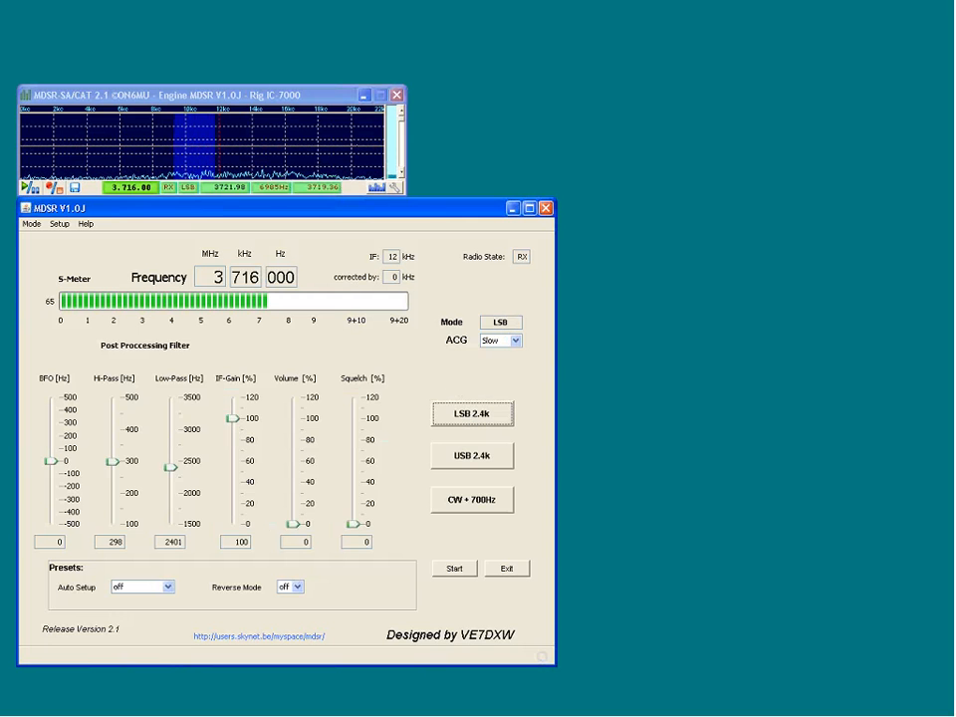
pyautogui.click(514, 341)
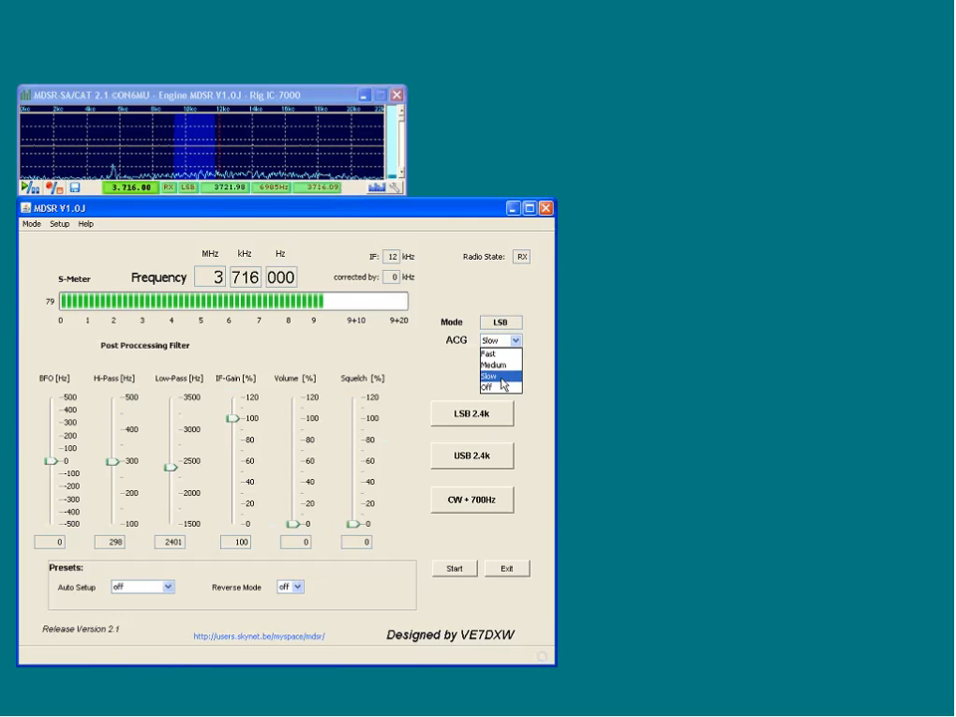
# Switch the AGC speed briefly to Fast, then back to Slow.
pyautogui.click(494, 355)
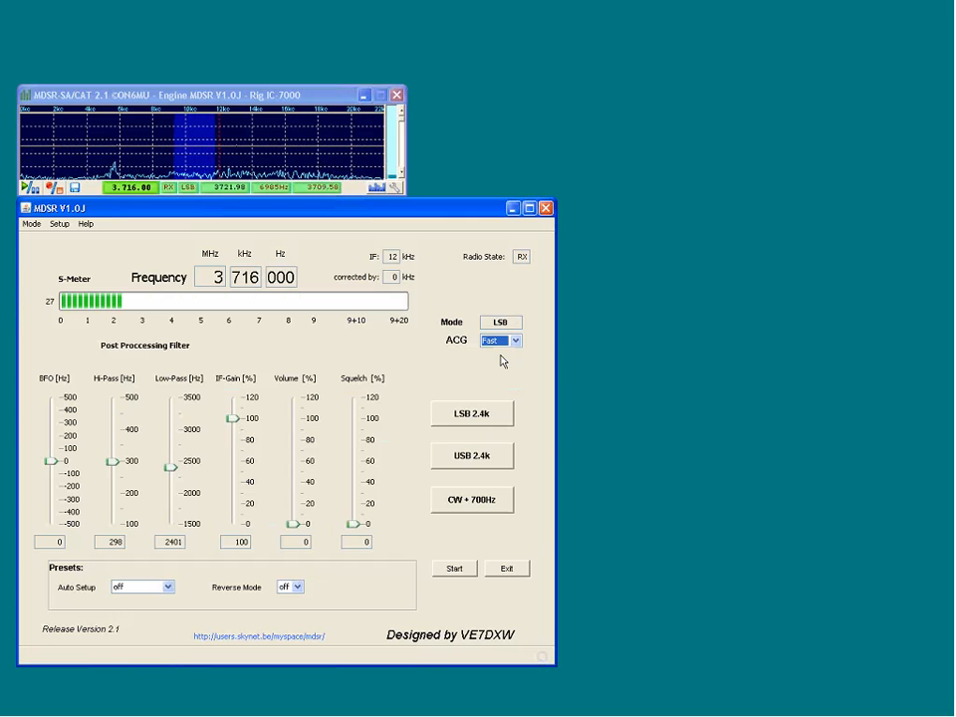
pyautogui.click(500, 338)
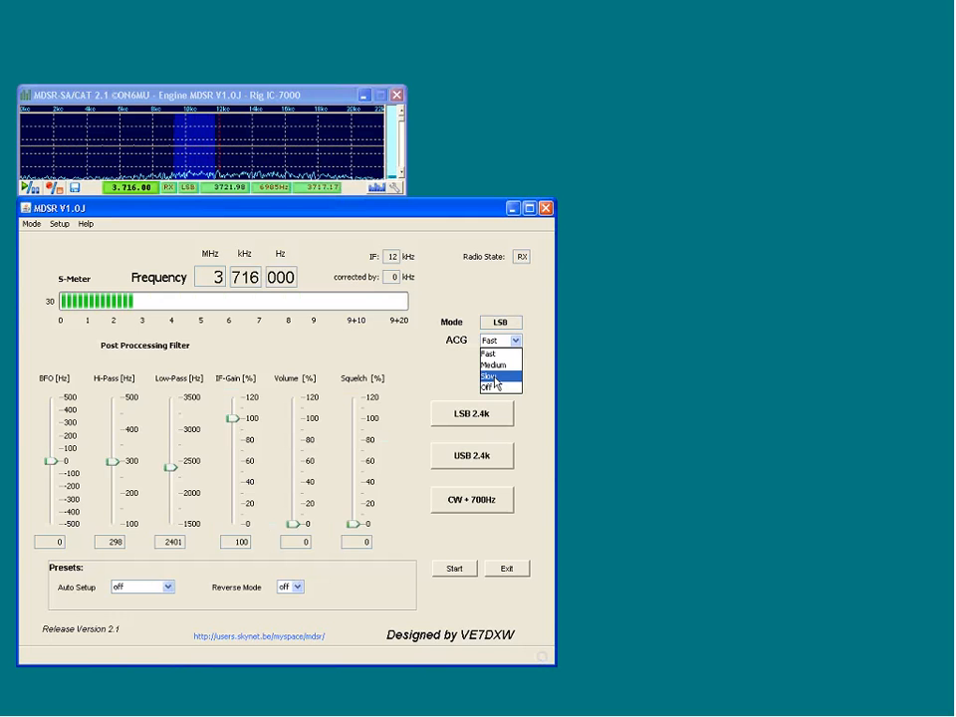
pyautogui.click(494, 376)
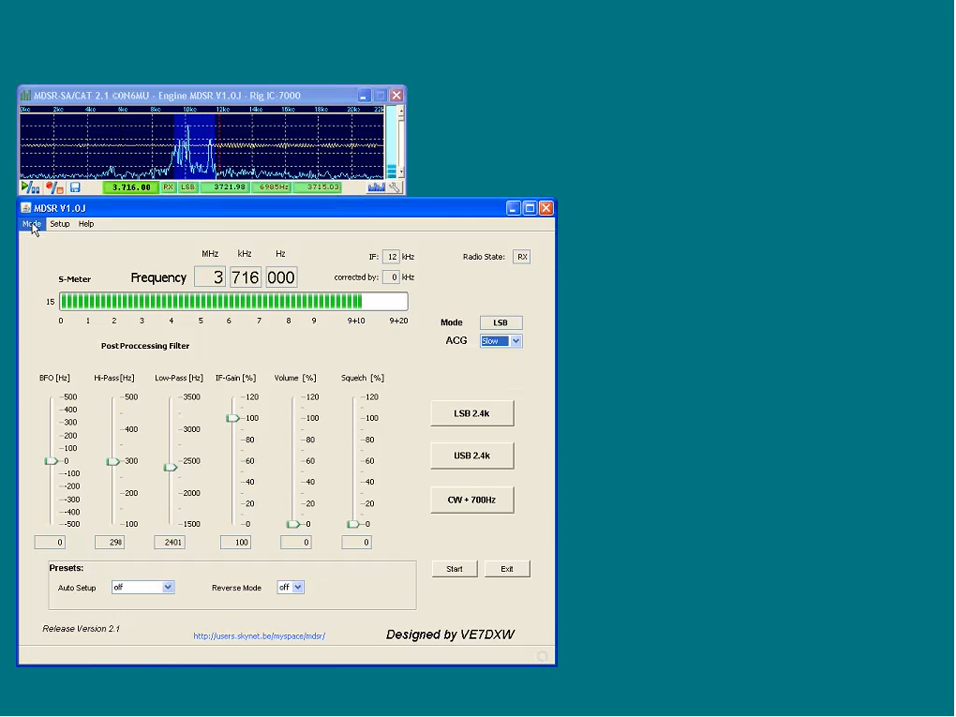
# Show the Mode menu's engine/USB/LSB/CW+700Hz options and the Setup menu's RX, TX, calibration and audio entries.
pyautogui.click(31, 223)
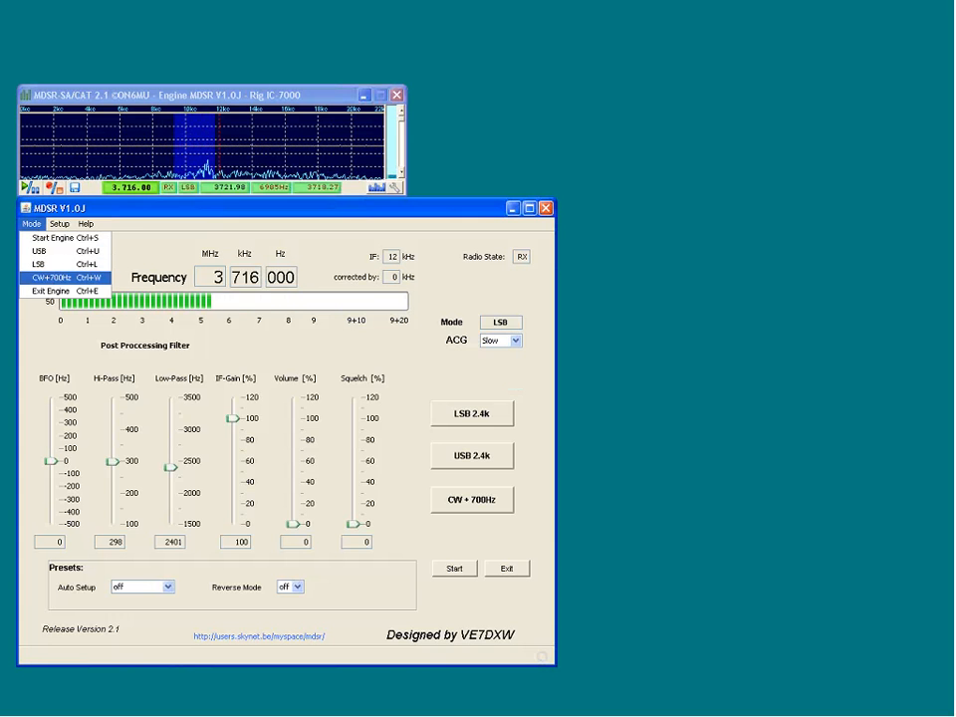
pyautogui.click(60, 223)
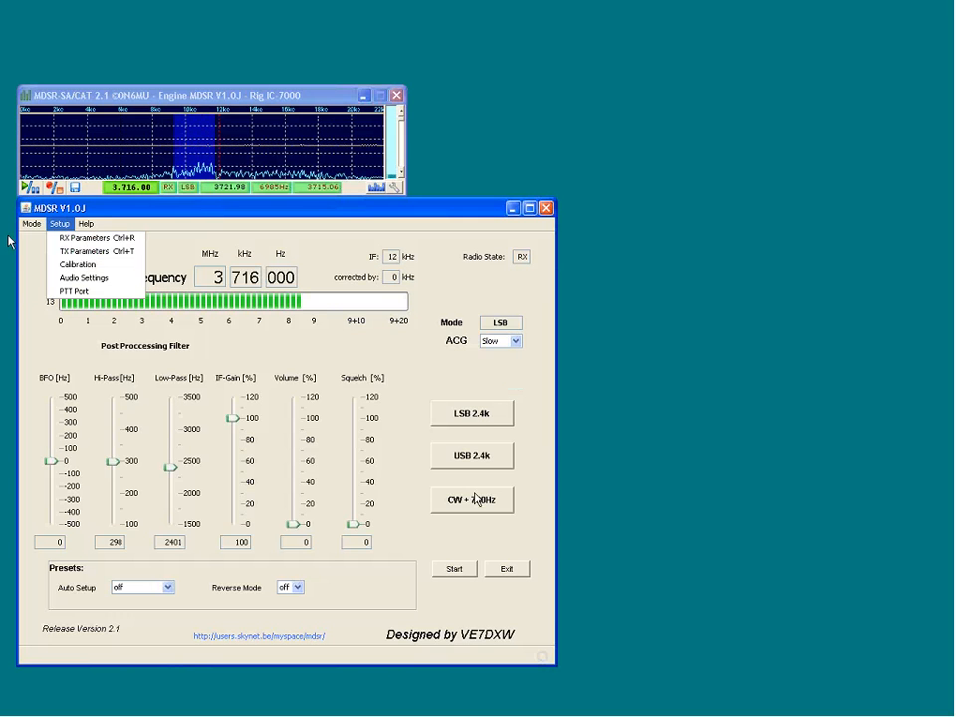
pyautogui.click(32, 223)
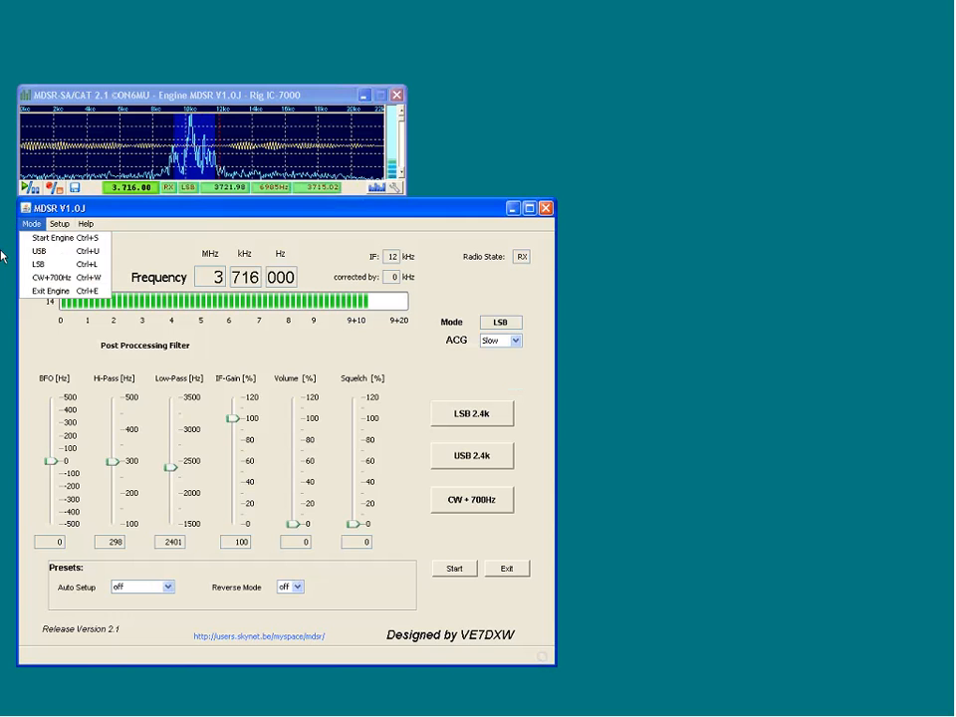
pyautogui.click(60, 223)
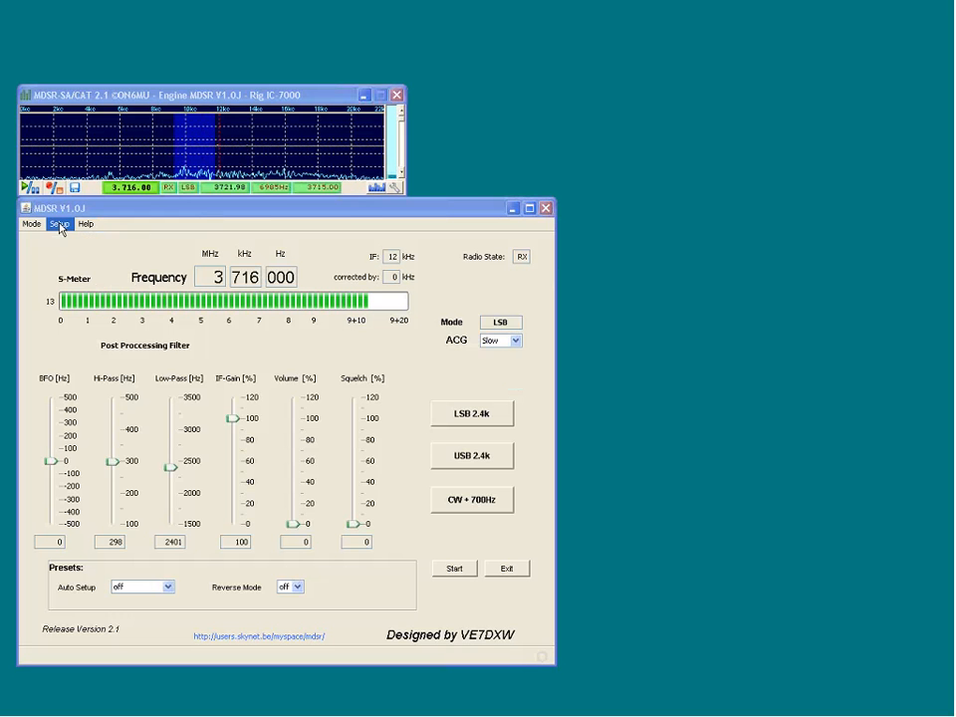
pyautogui.click(59, 223)
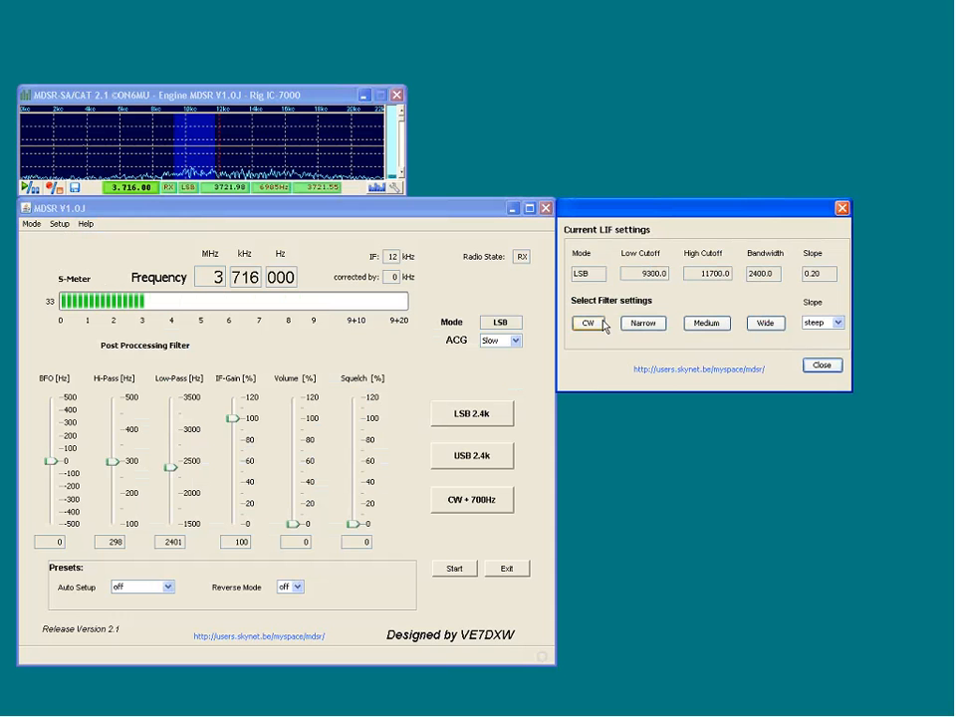
pyautogui.click(821, 364)
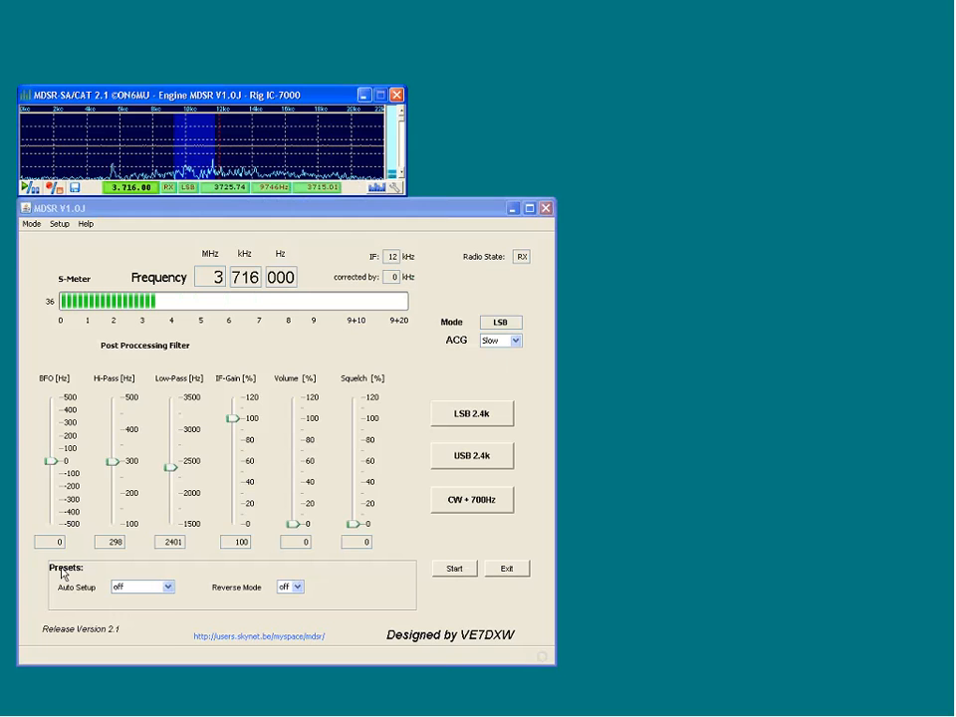
pyautogui.click(165, 585)
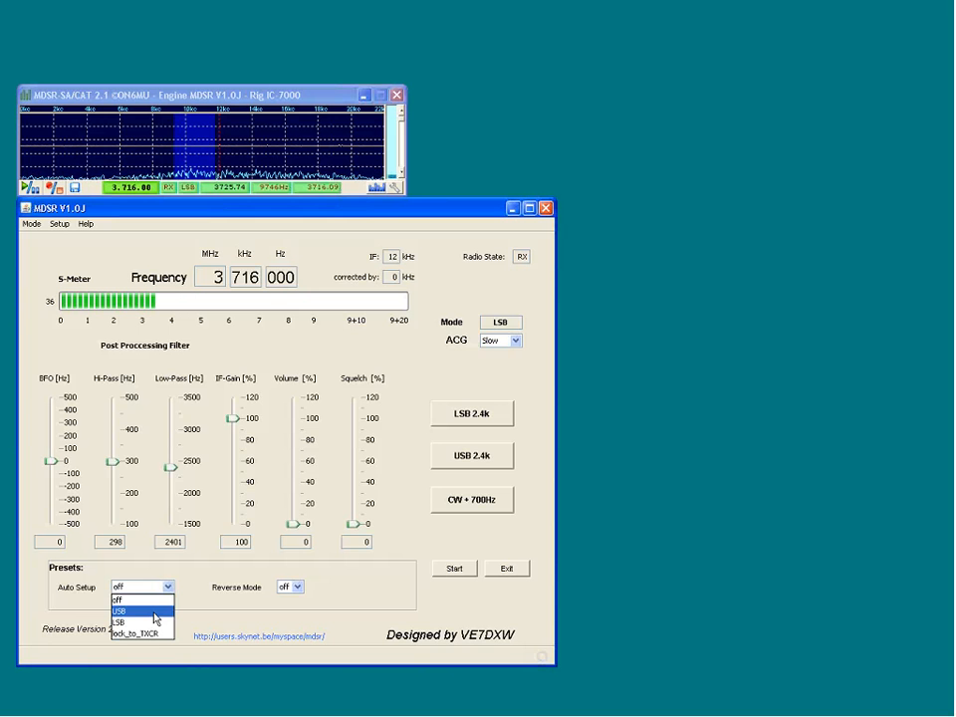
pyautogui.click(142, 633)
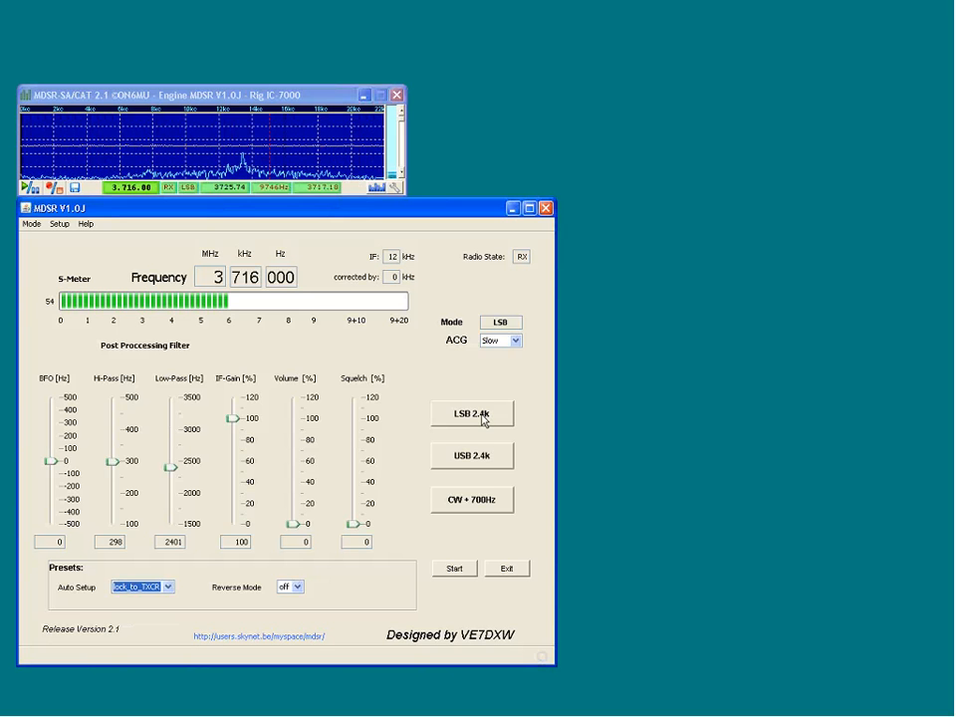
pyautogui.click(472, 412)
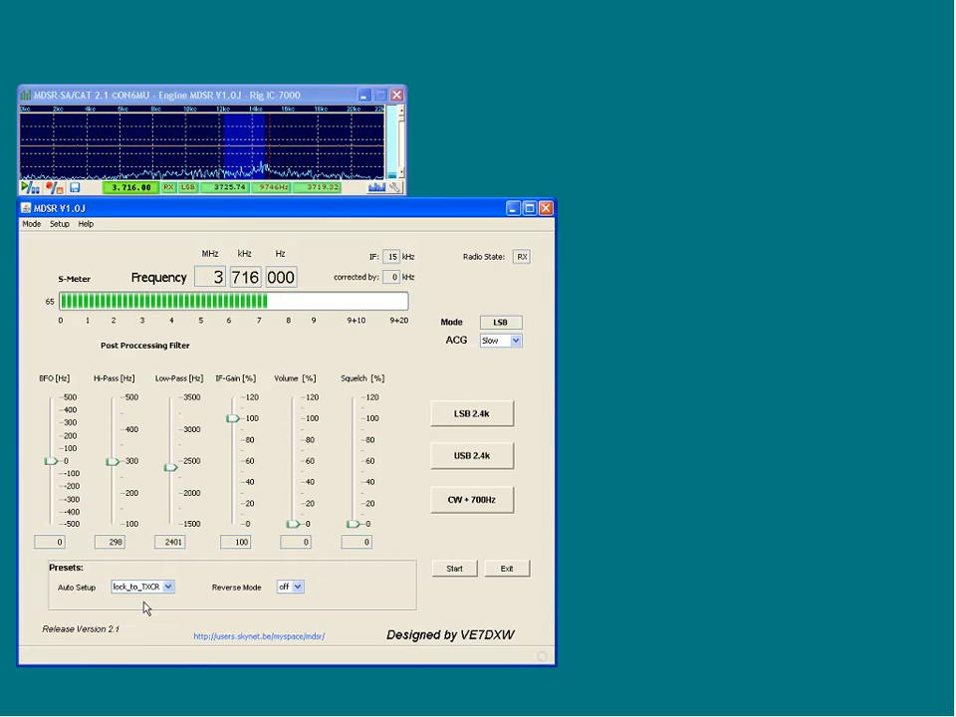
pyautogui.click(167, 585)
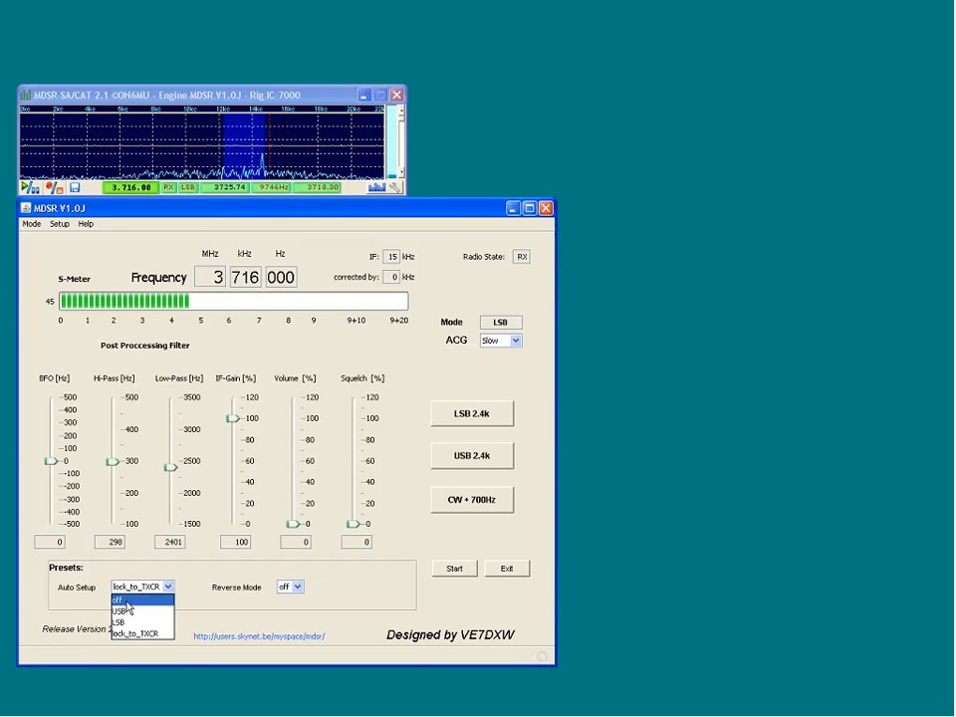
pyautogui.click(118, 598)
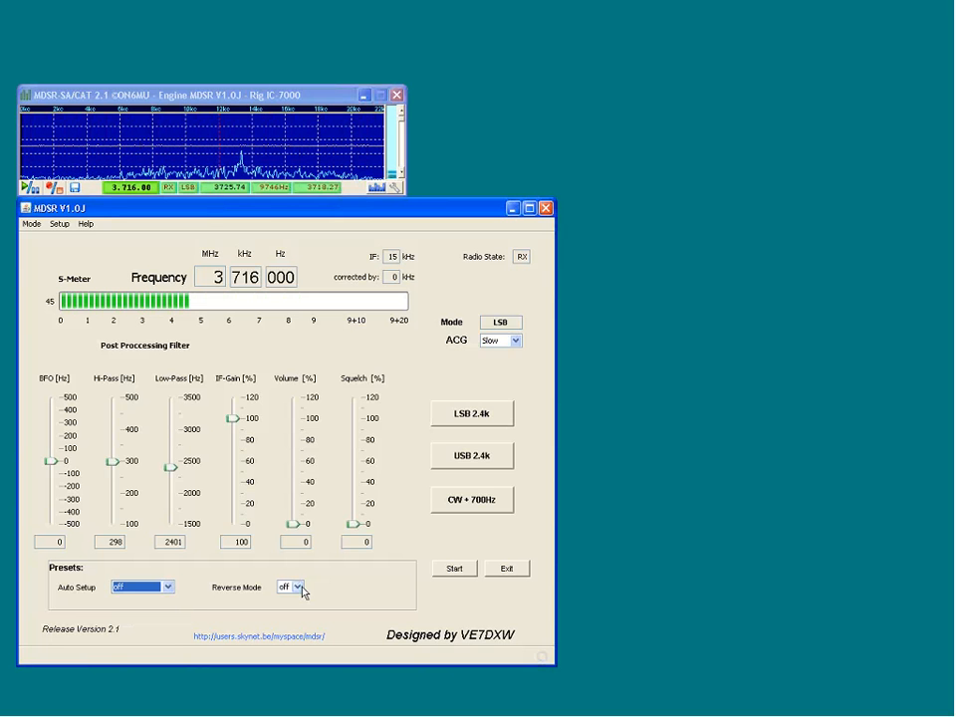
pyautogui.click(299, 585)
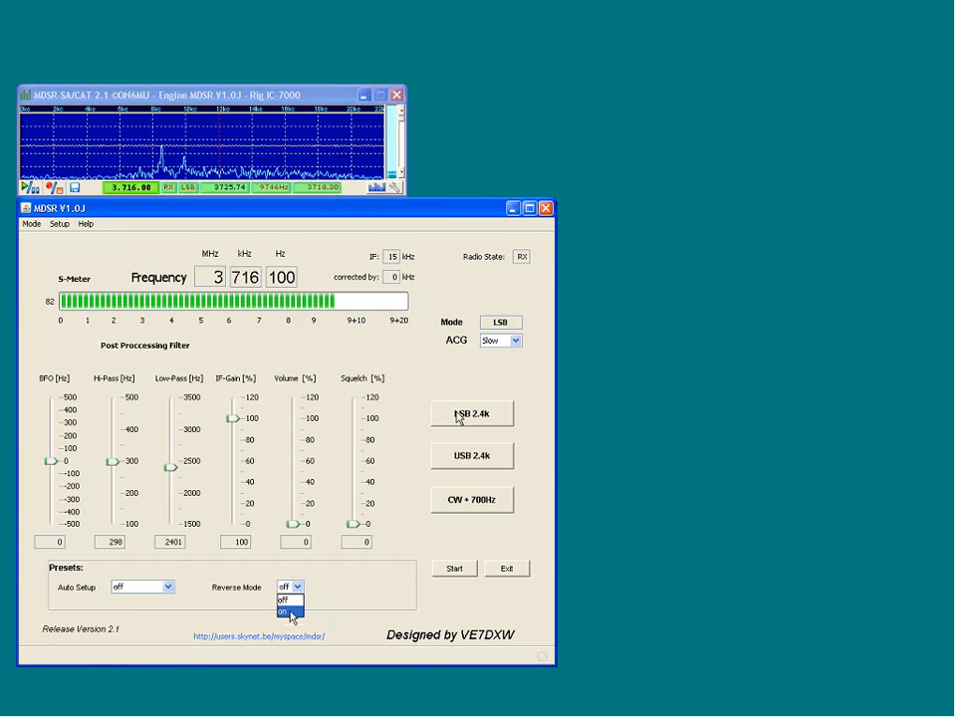
pyautogui.click(287, 609)
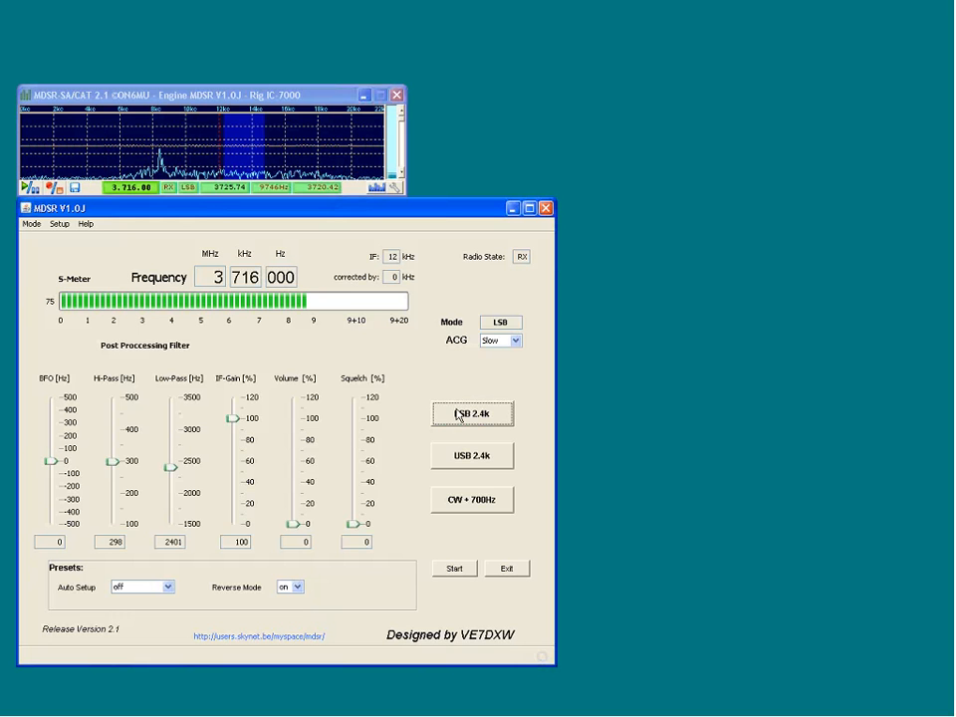
pyautogui.click(472, 454)
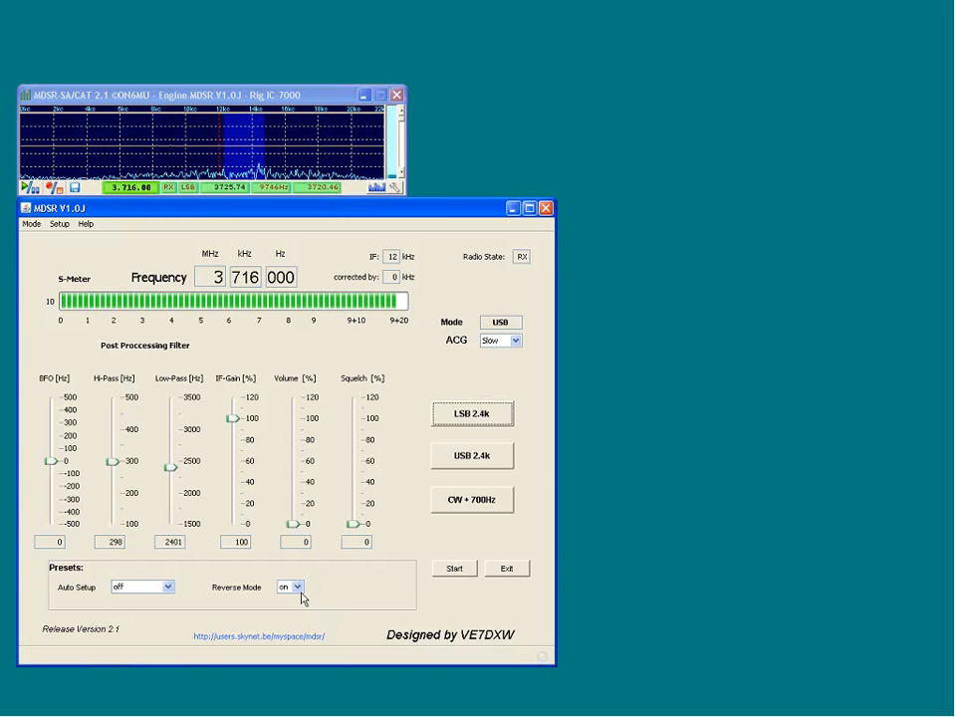
pyautogui.click(301, 586)
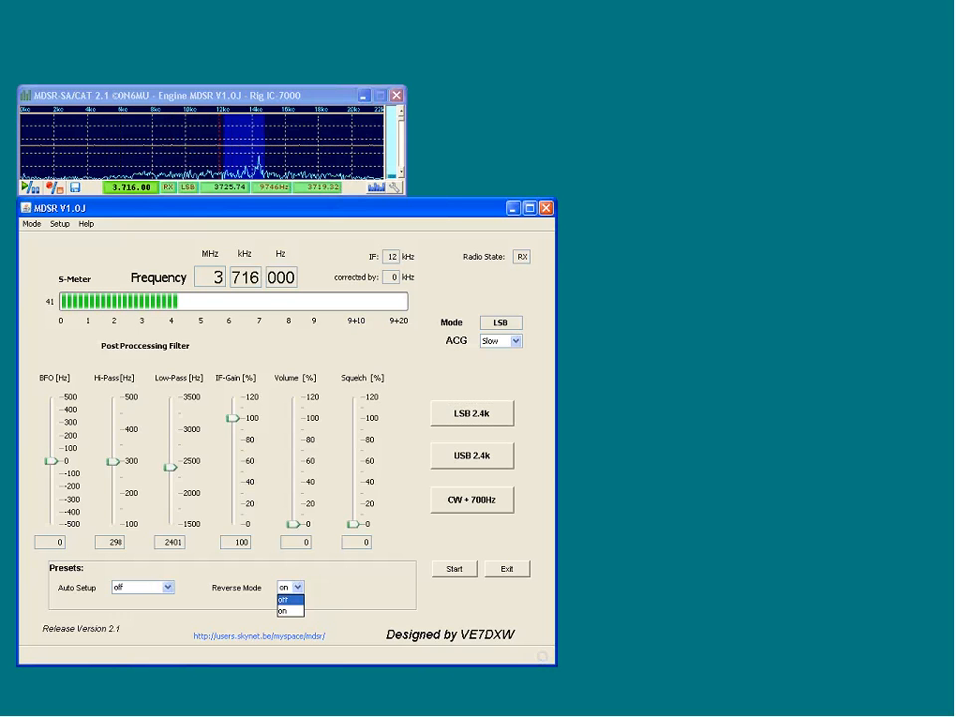
pyautogui.click(283, 600)
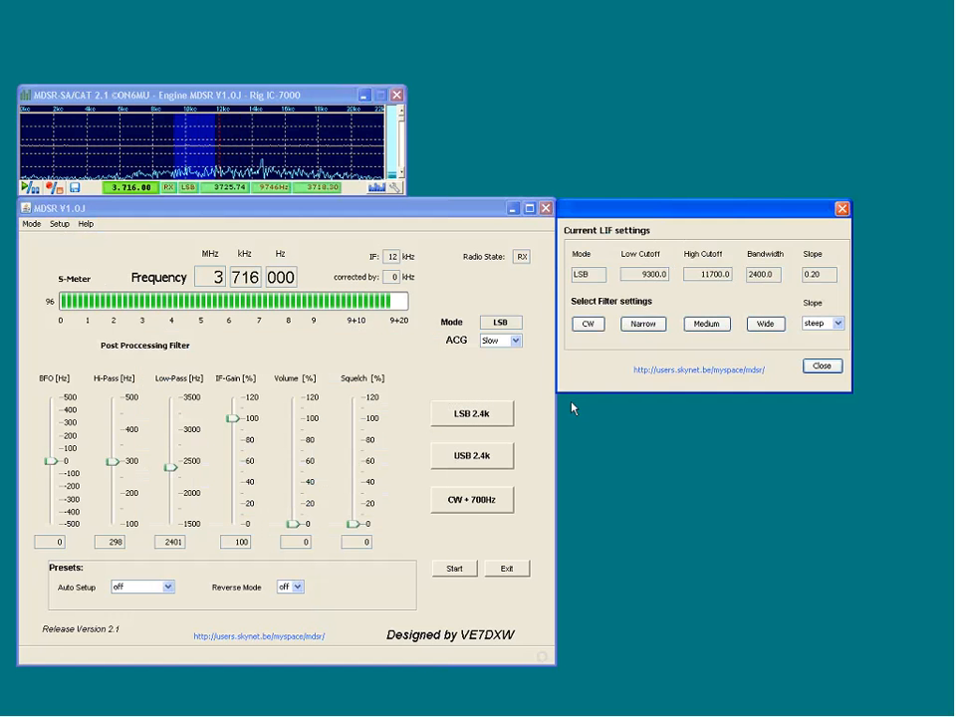
pyautogui.moveTo(376, 442)
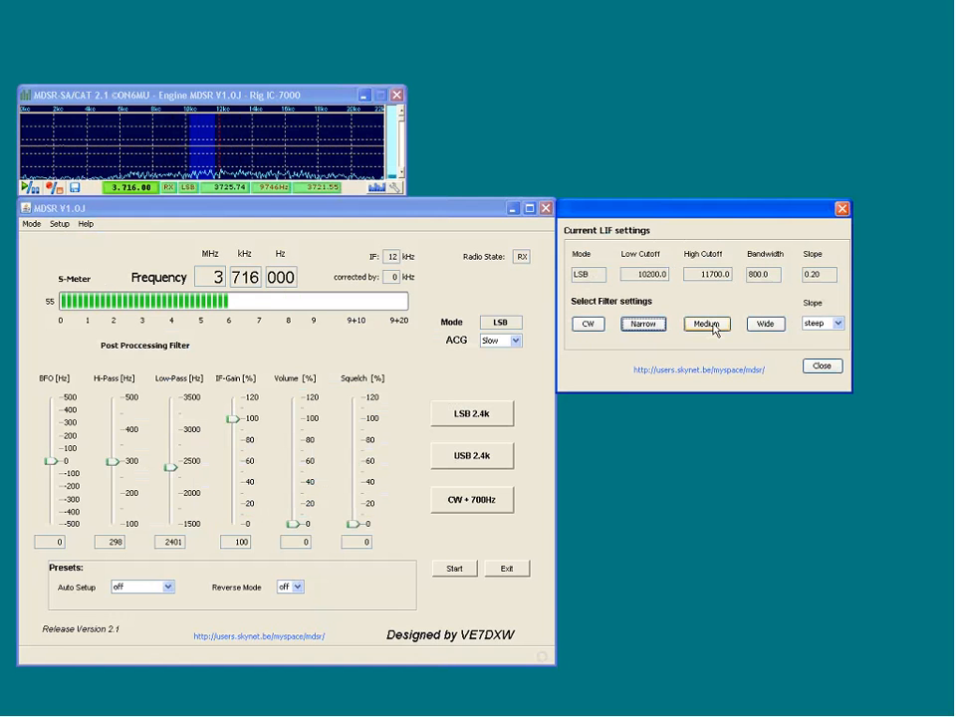
# Cycle the LSB receive filter through Narrow, Medium, Wide and CW presets, ending on Wide.
pyautogui.click(765, 323)
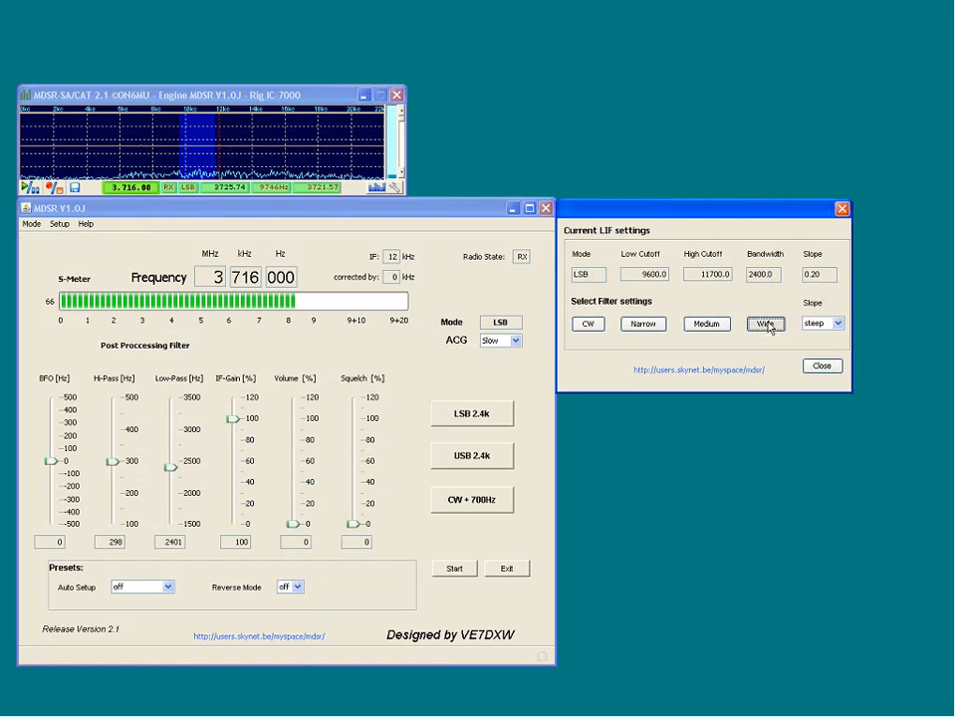
pyautogui.click(765, 322)
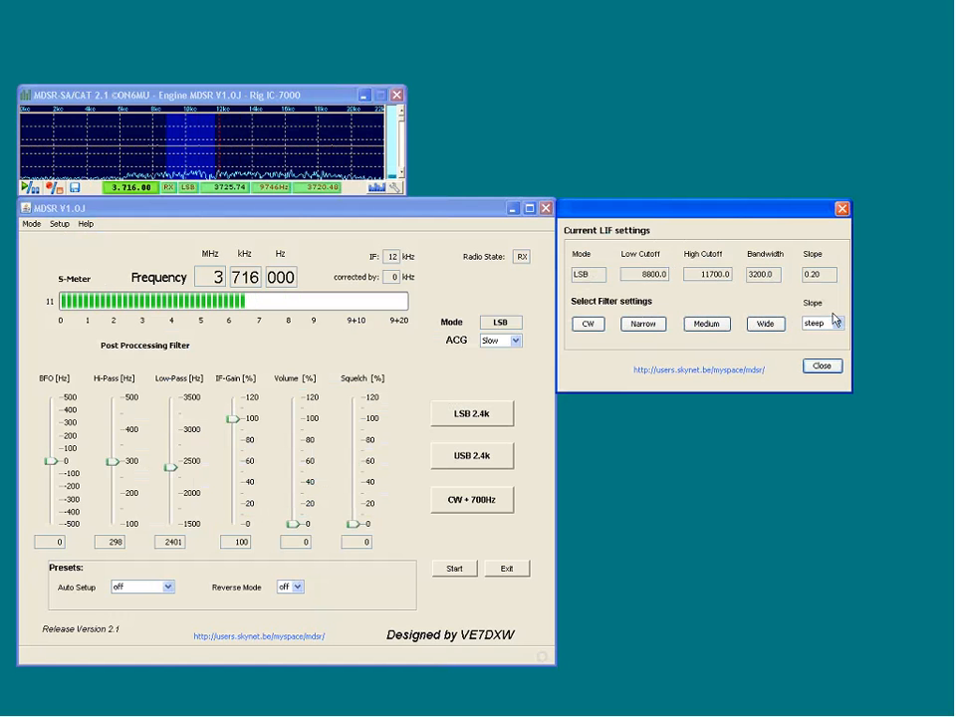
pyautogui.click(643, 323)
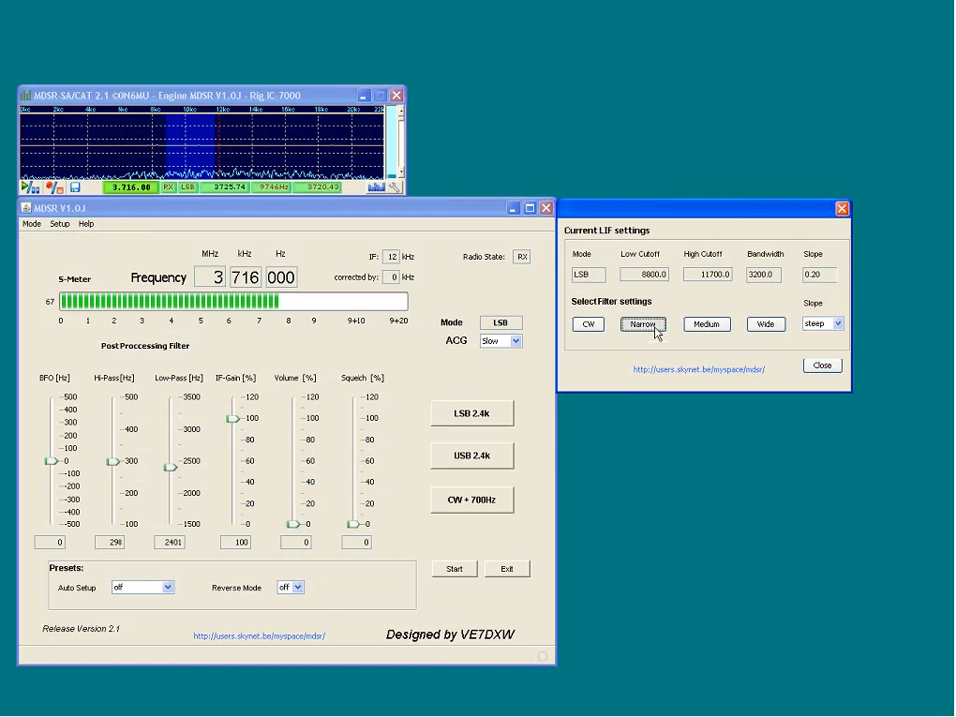
pyautogui.click(705, 322)
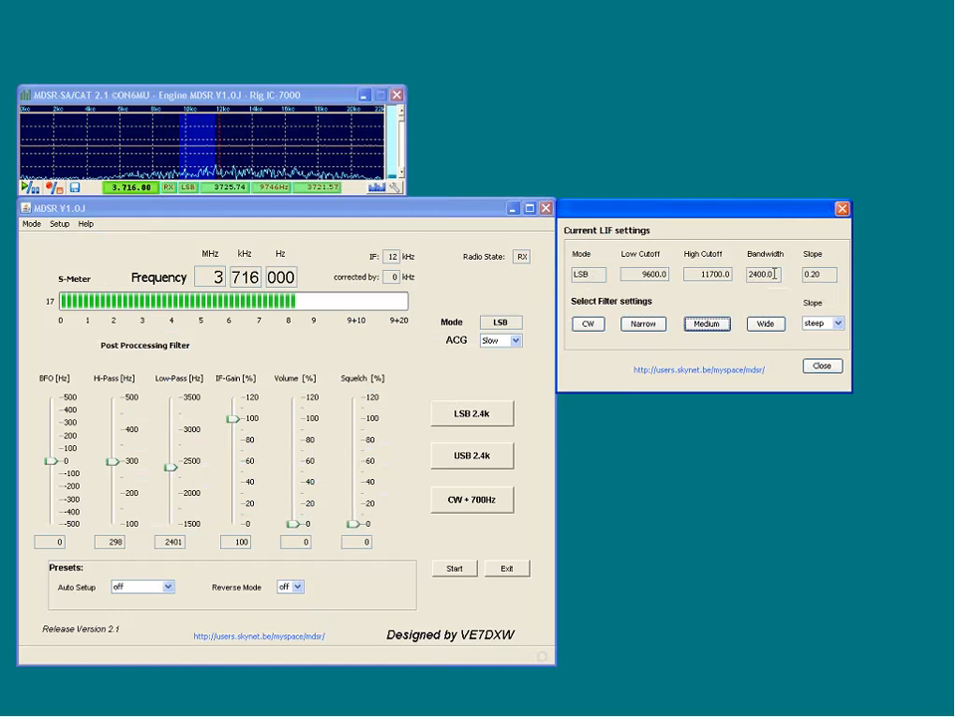
pyautogui.click(765, 323)
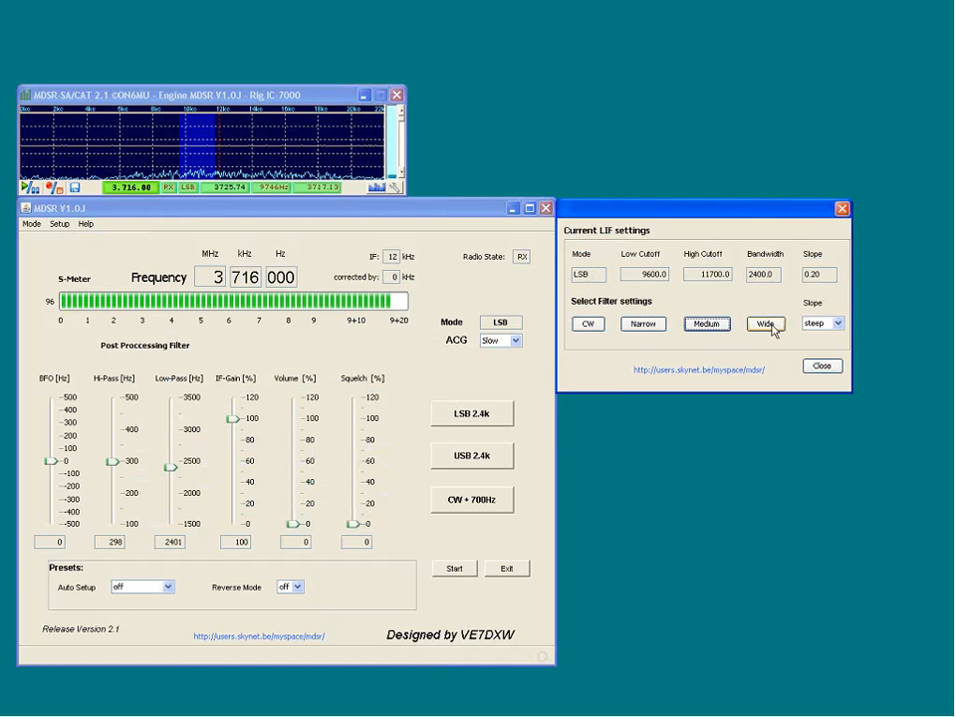
pyautogui.click(765, 323)
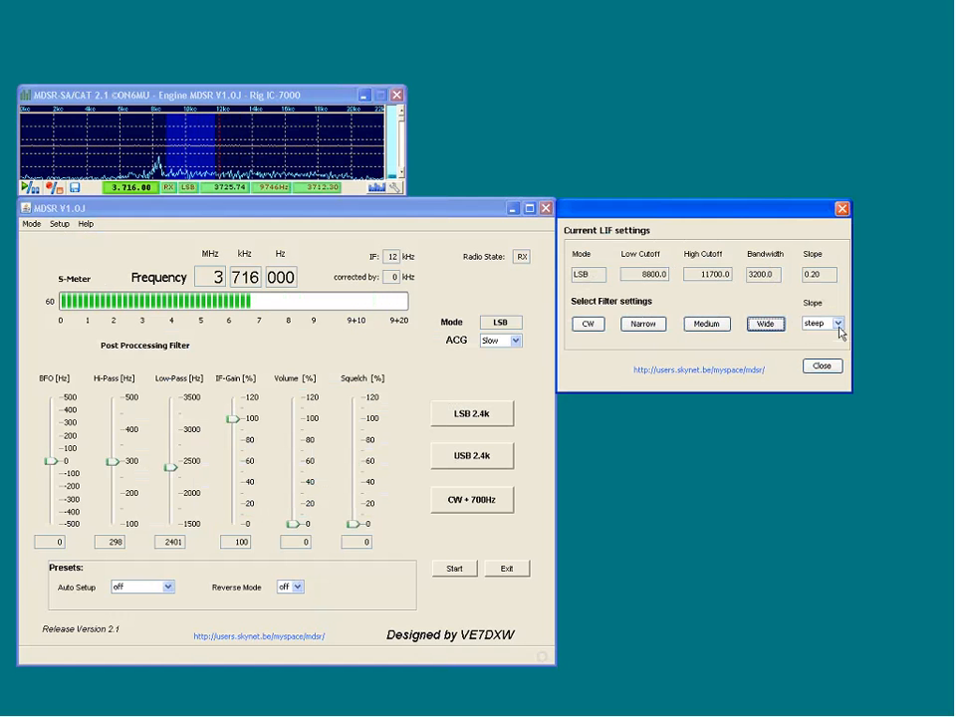
# Set the filter slope to 0.30 and close the RX Parameters window.
pyautogui.click(837, 323)
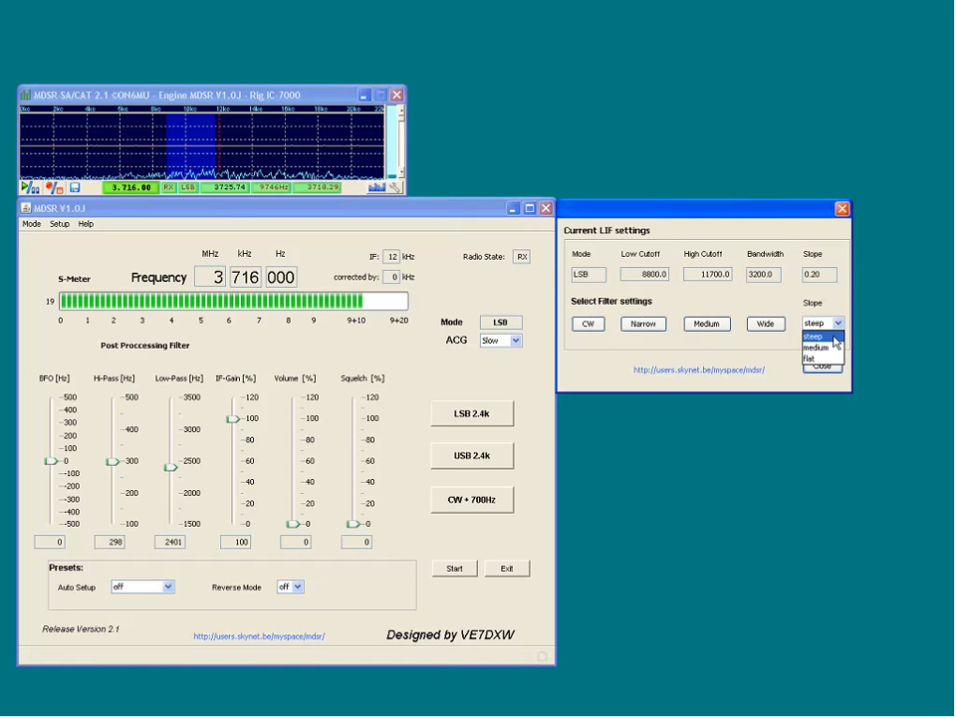
pyautogui.click(807, 358)
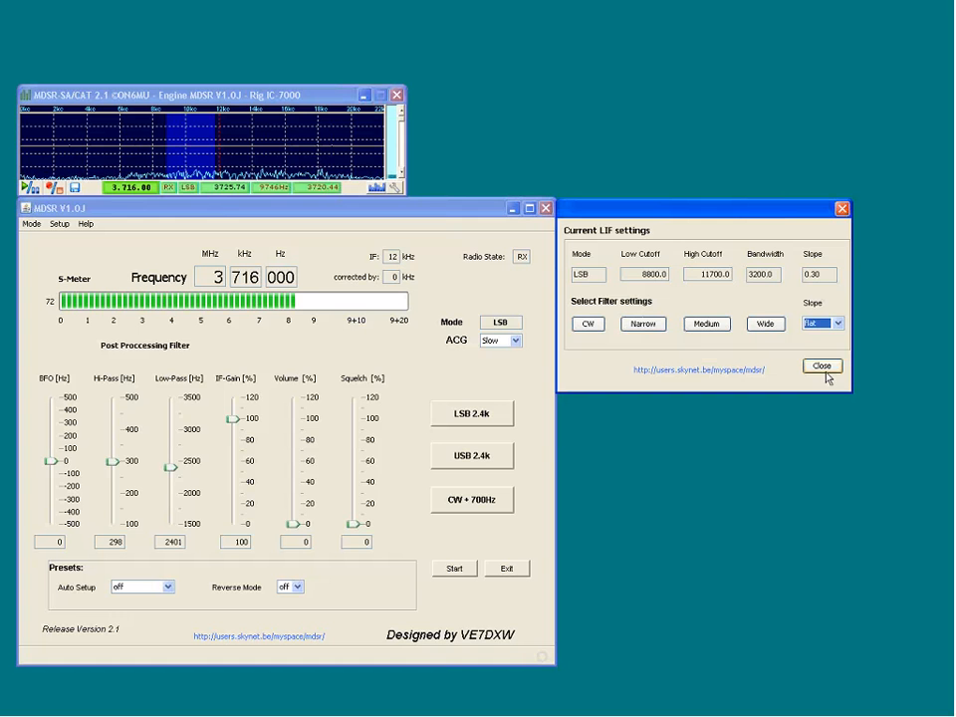
pyautogui.click(821, 366)
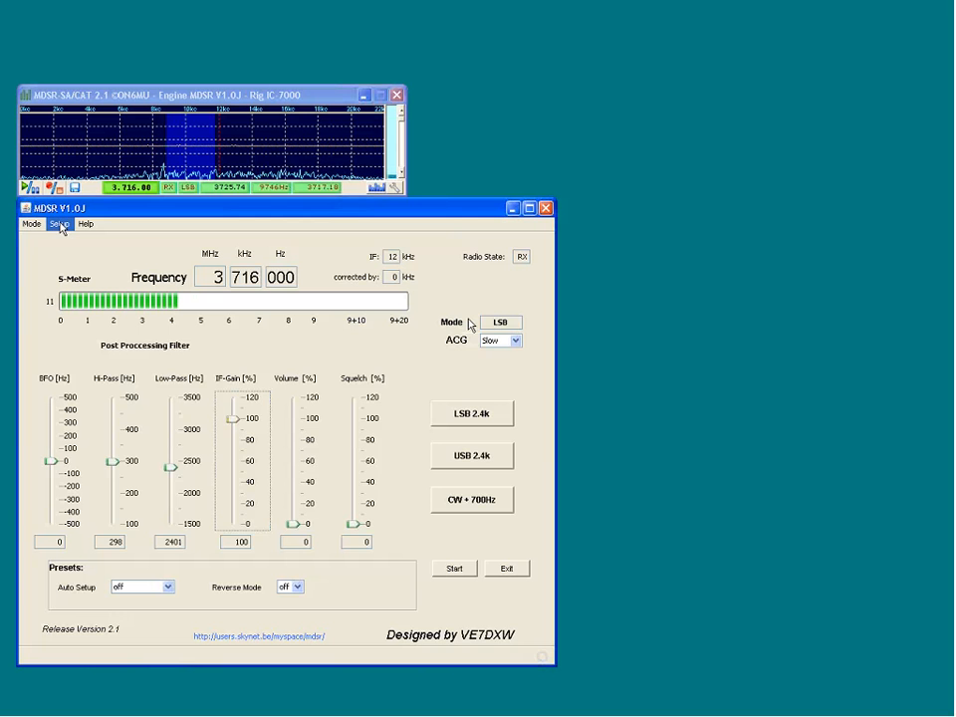
# Bring up the TX panel via Setup and raise RF gain to 70 and mic gain to 73.
pyautogui.click(60, 223)
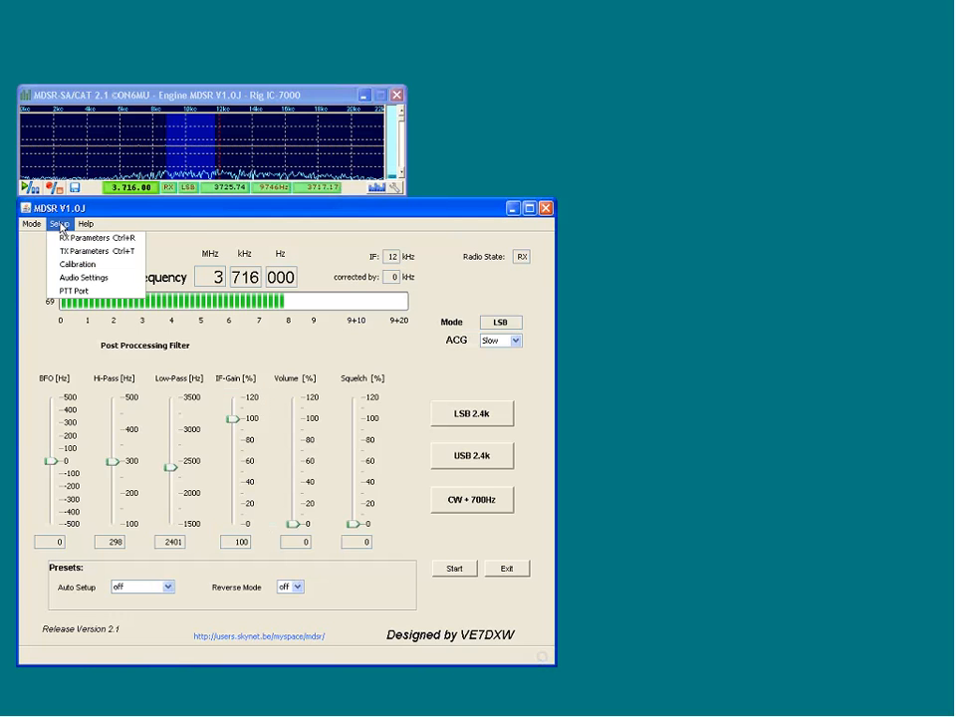
pyautogui.moveTo(90, 251)
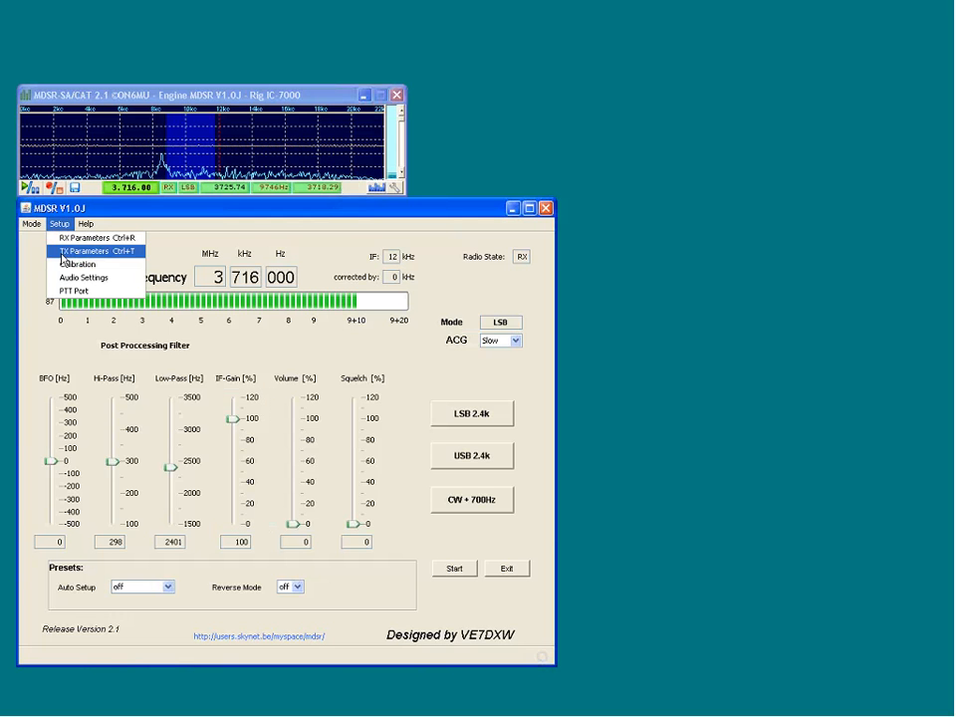
pyautogui.click(88, 251)
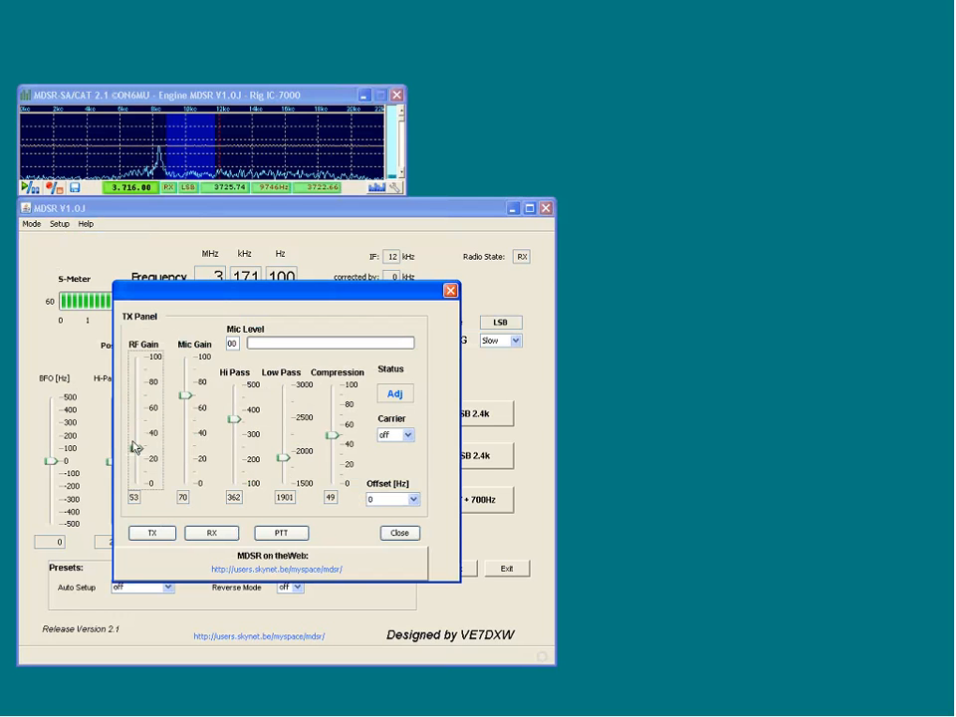
pyautogui.moveTo(135, 446); pyautogui.dragTo(131, 492)
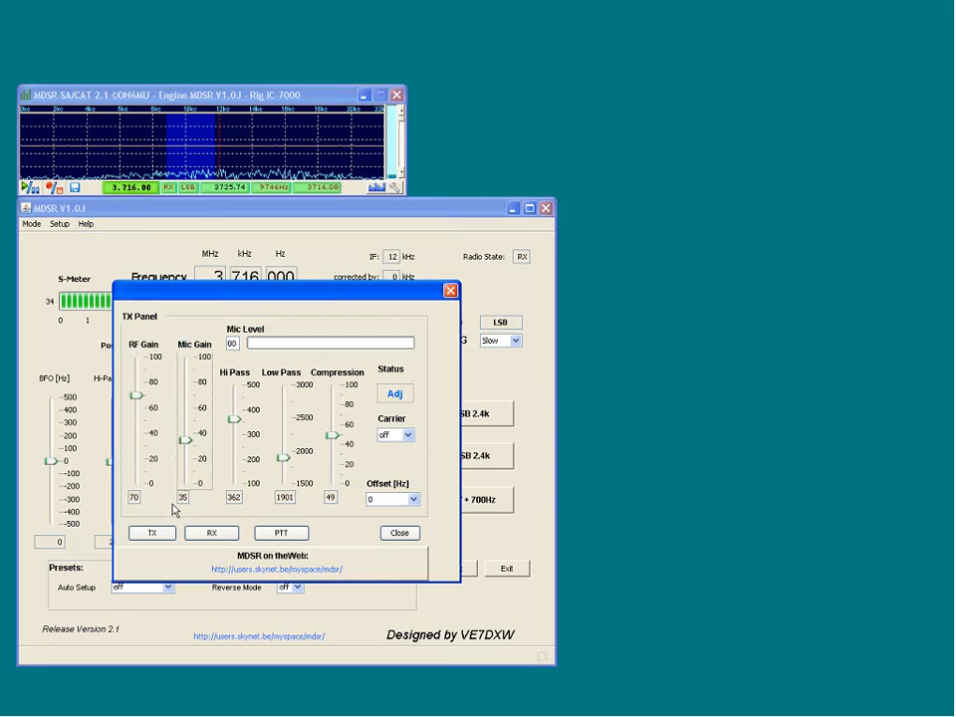
pyautogui.moveTo(183, 443); pyautogui.dragTo(183, 390)
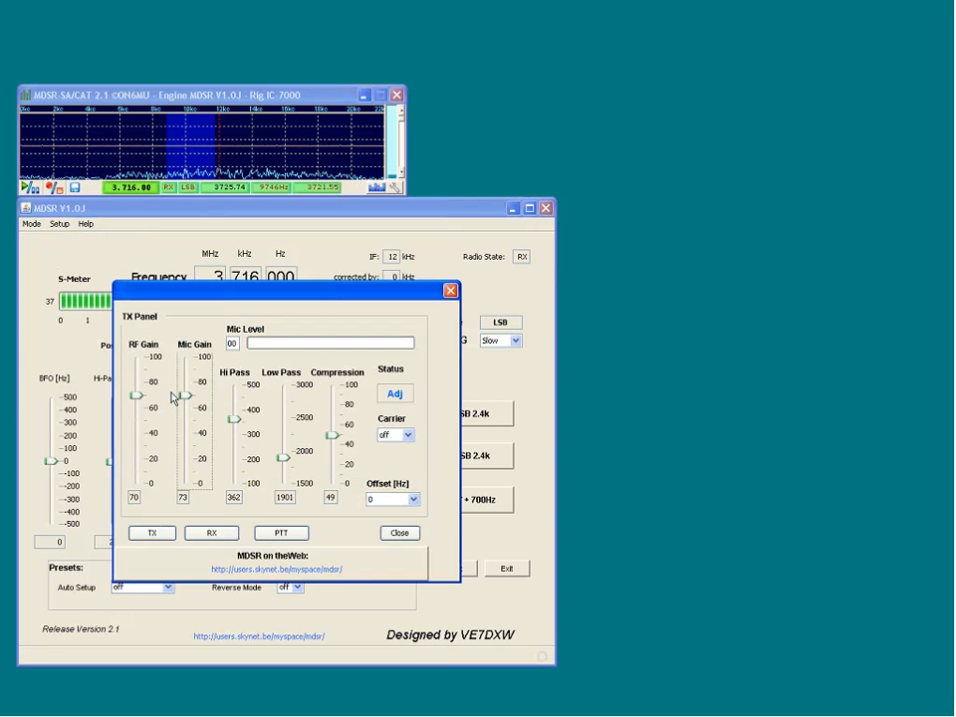
# Adjust the transmit high-pass cutoff and compression, key PTT, and leave status at RX.
pyautogui.click(395, 392)
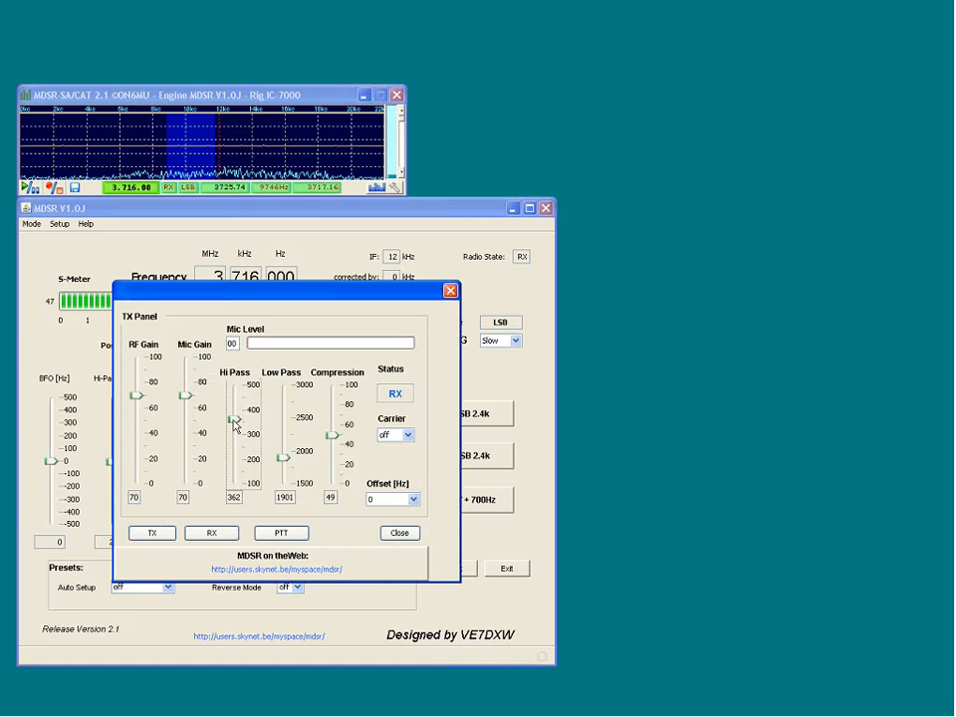
pyautogui.moveTo(235, 418); pyautogui.dragTo(235, 480)
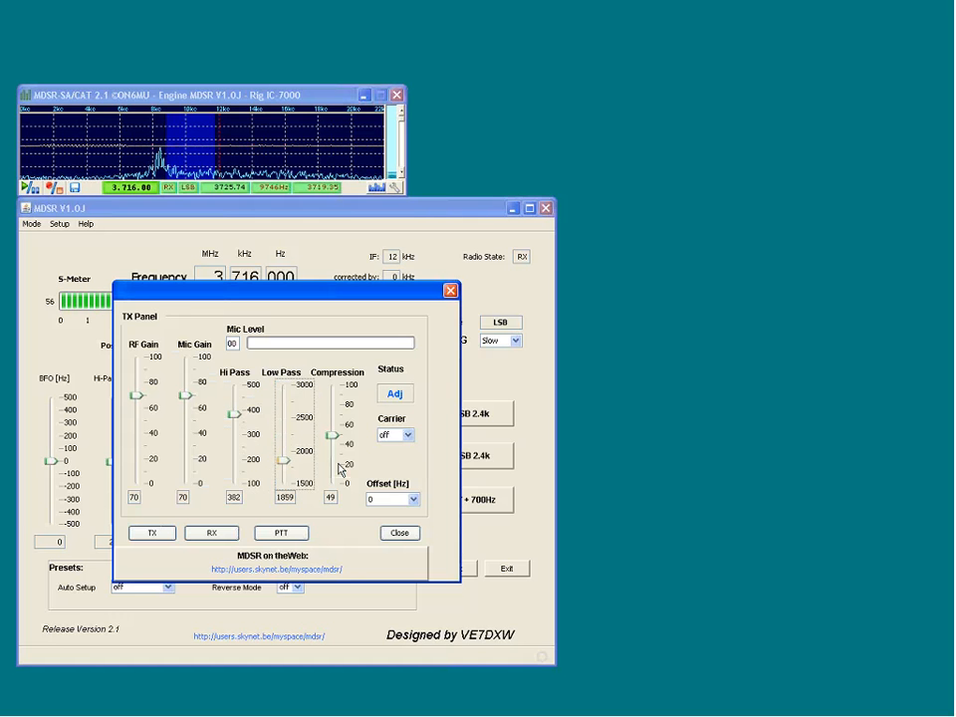
pyautogui.click(394, 392)
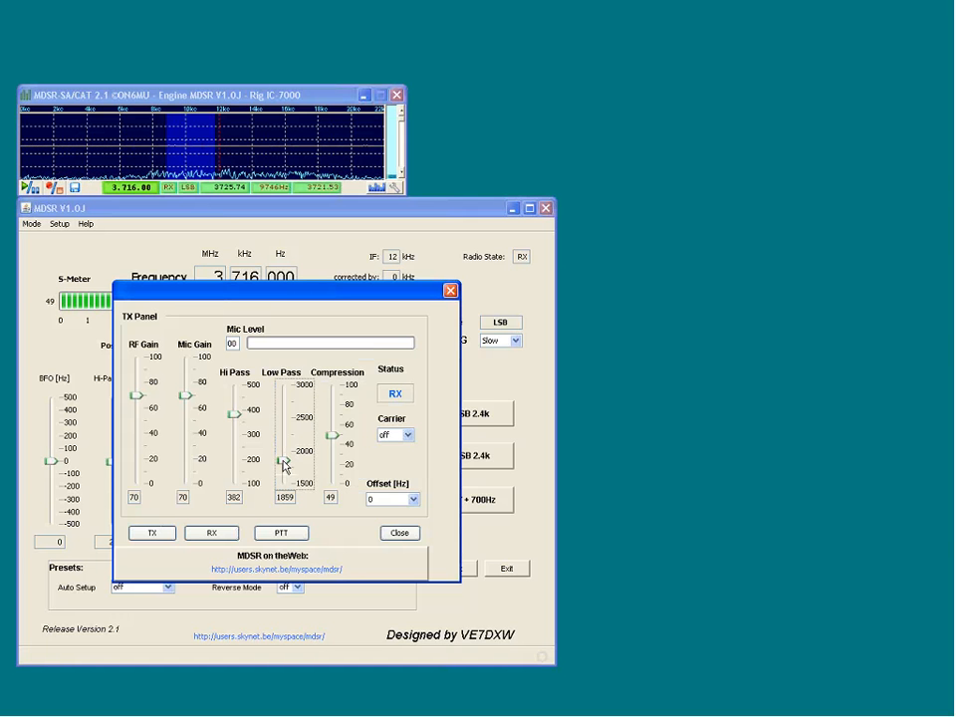
pyautogui.click(280, 534)
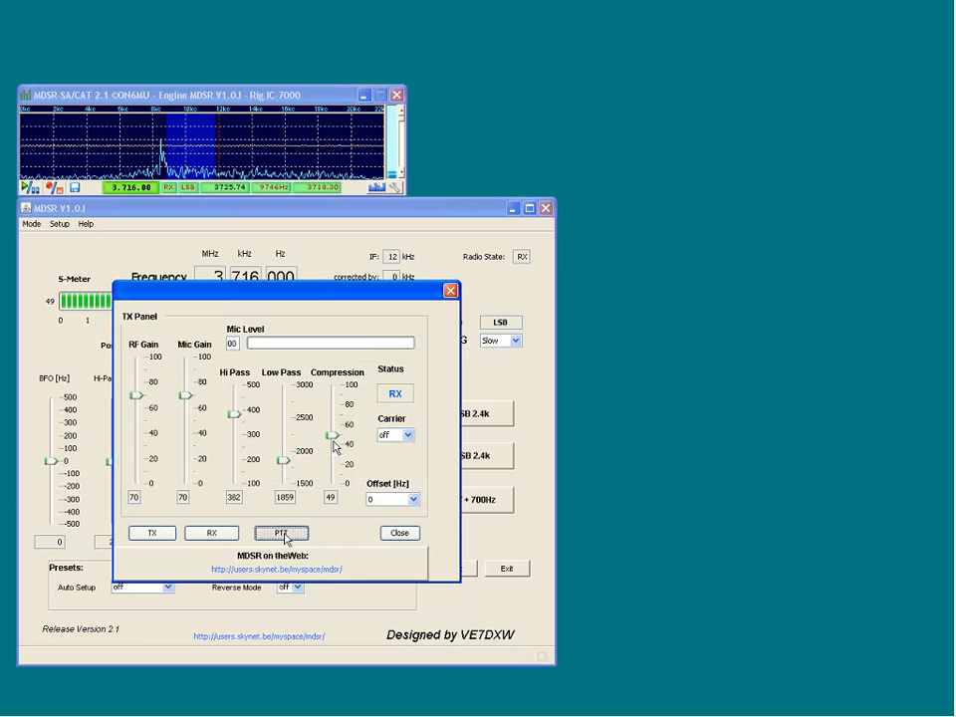
pyautogui.click(283, 534)
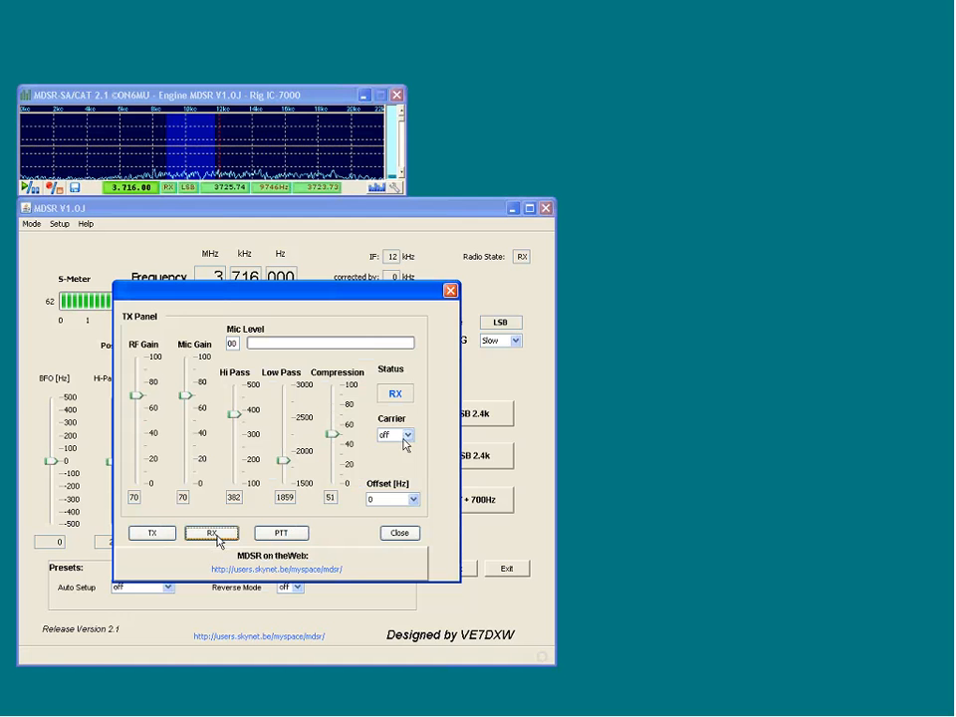
# Try the carrier at off and keyed, keying PTT to put the radio briefly into TX.
pyautogui.click(406, 435)
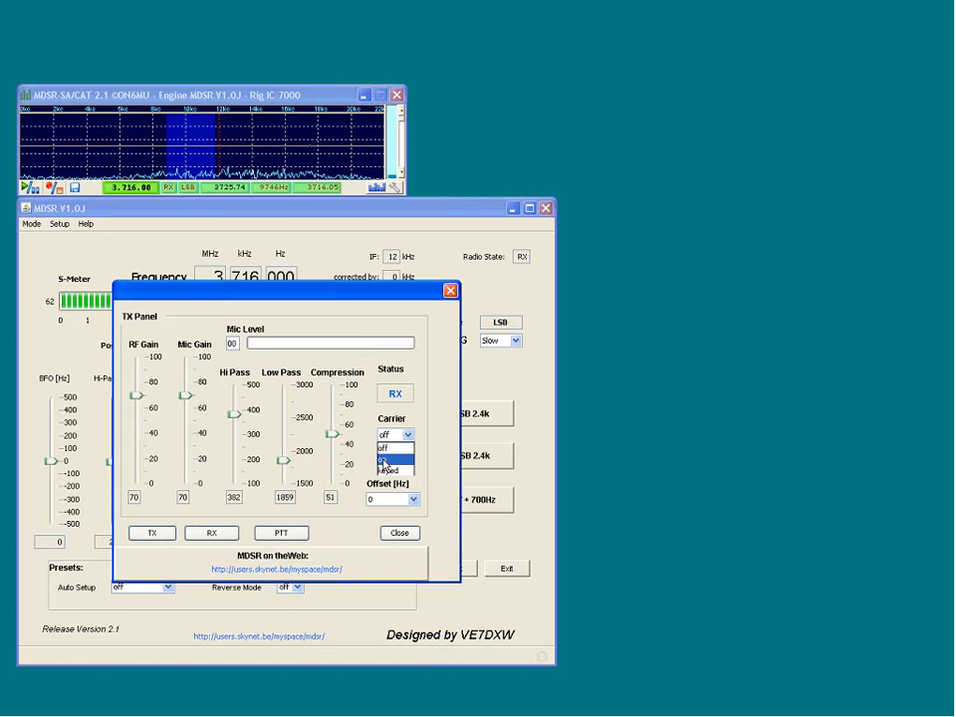
pyautogui.click(387, 458)
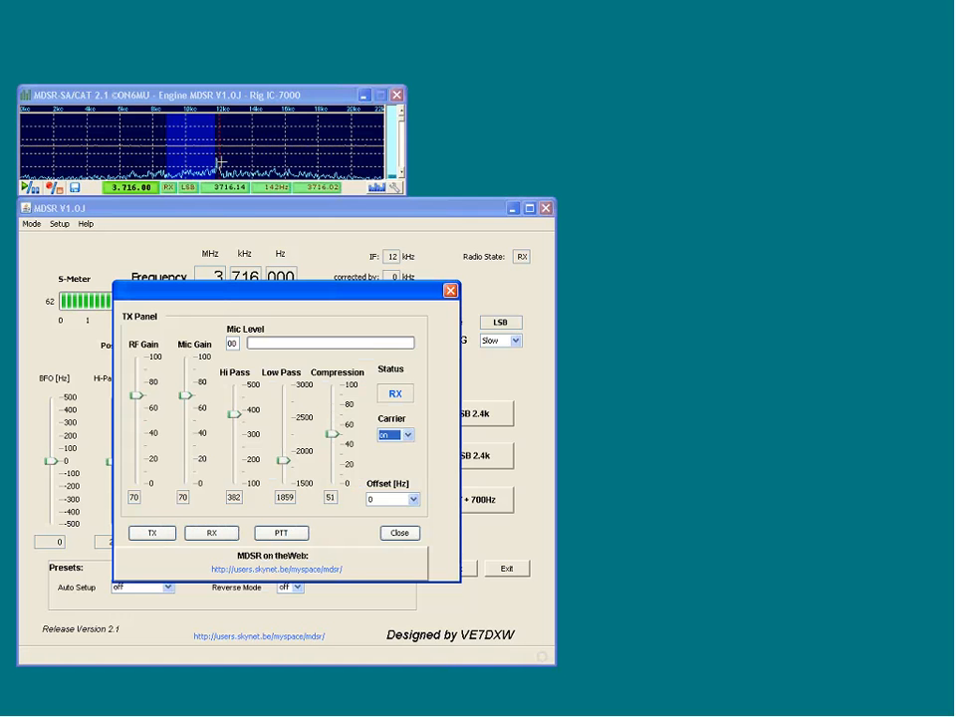
pyautogui.click(409, 434)
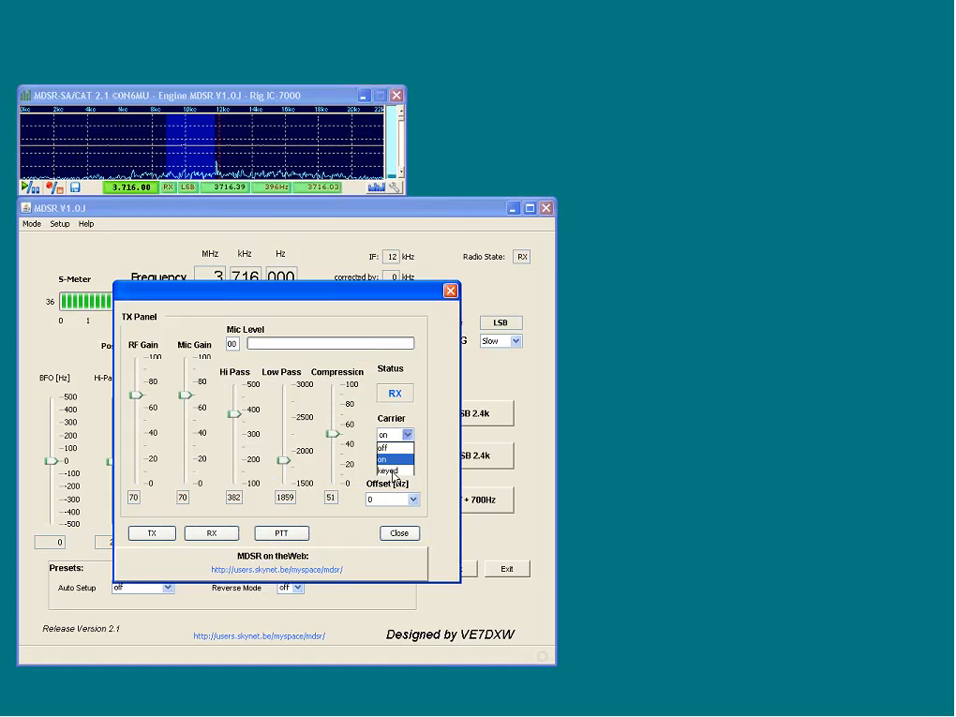
pyautogui.click(388, 471)
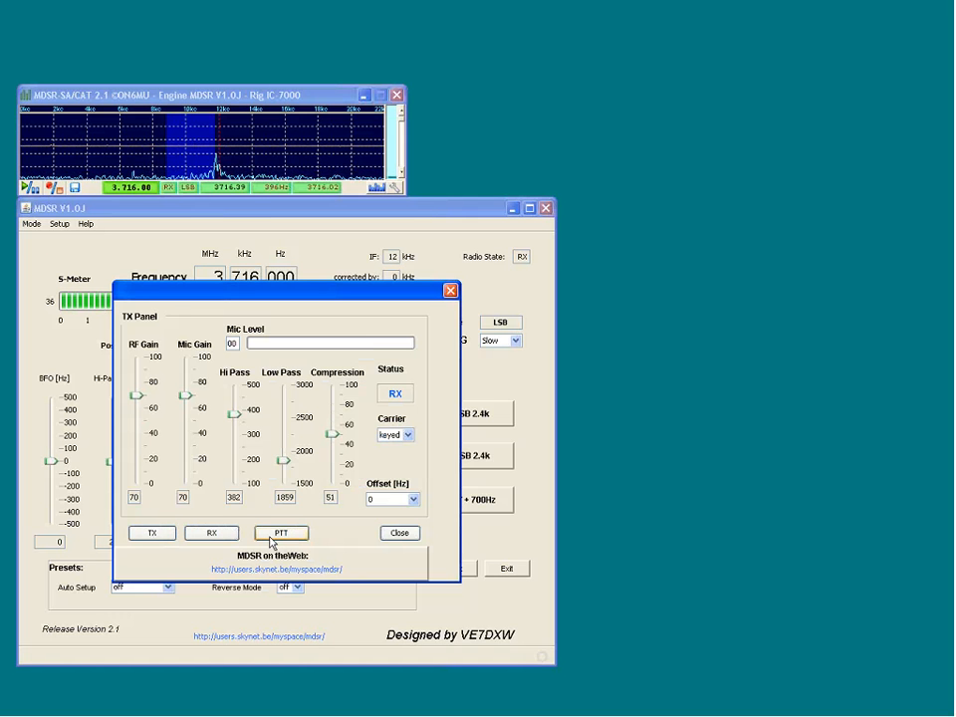
pyautogui.click(281, 533)
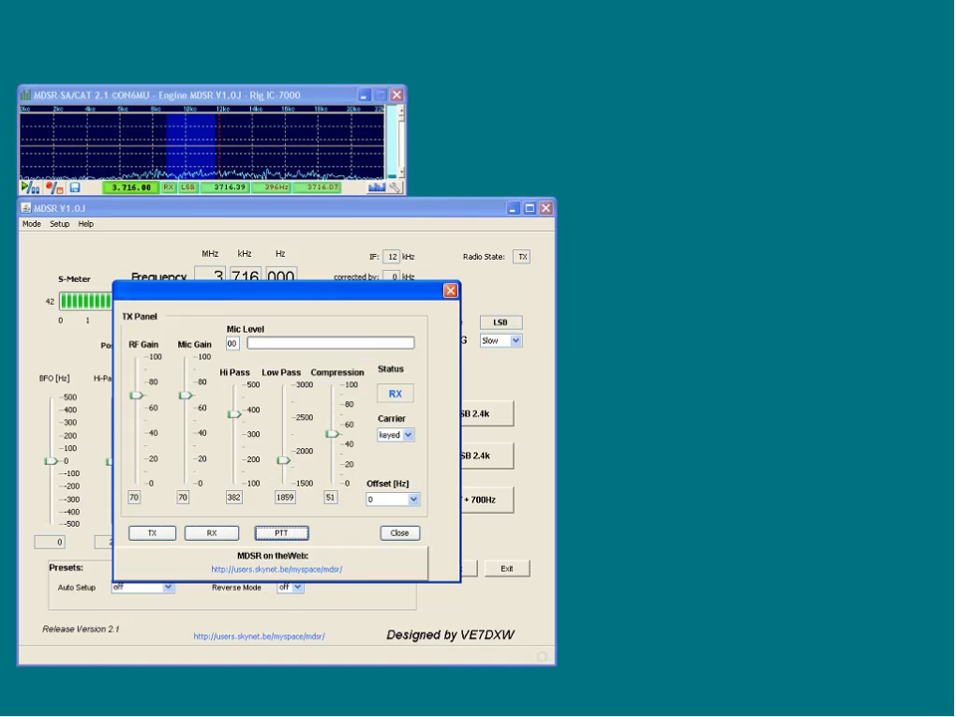
# Set the transmit carrier to on, with status back at RX.
pyautogui.click(406, 435)
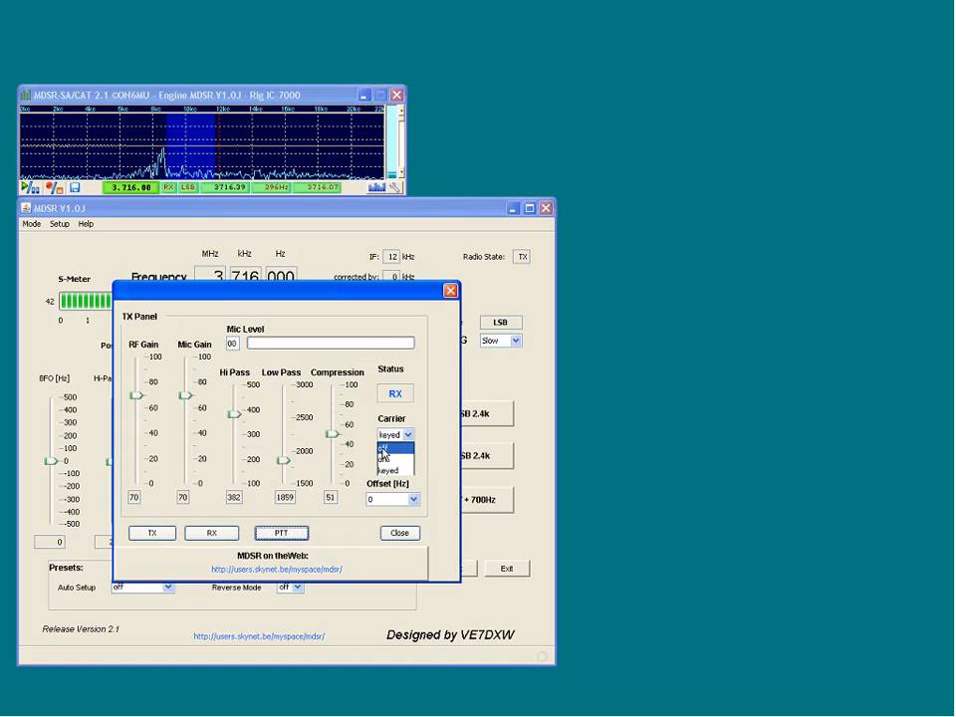
pyautogui.click(387, 448)
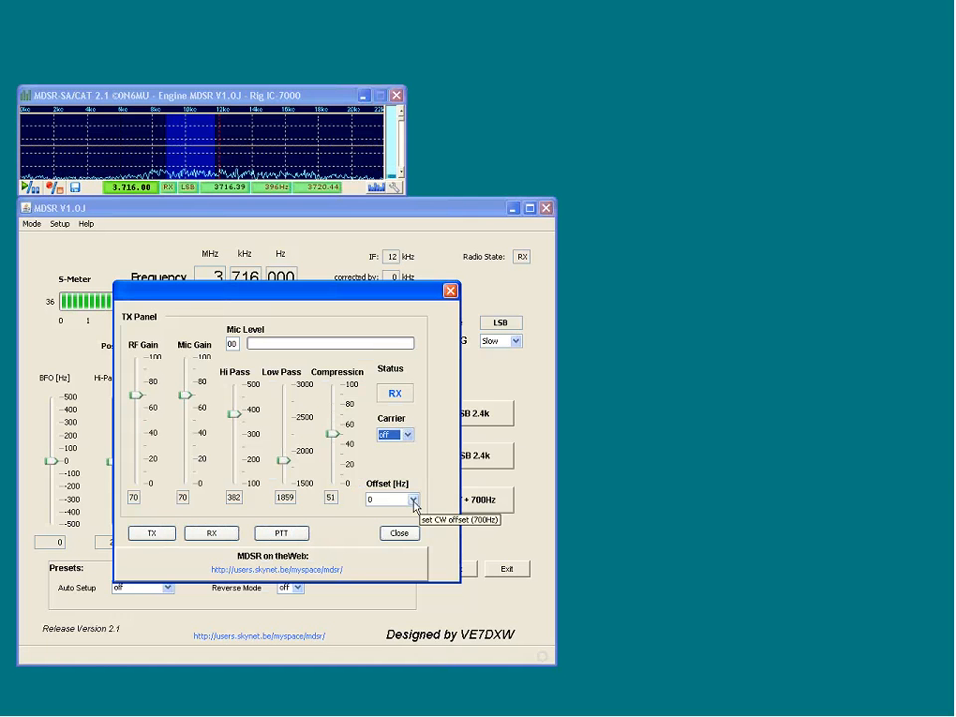
pyautogui.click(391, 434)
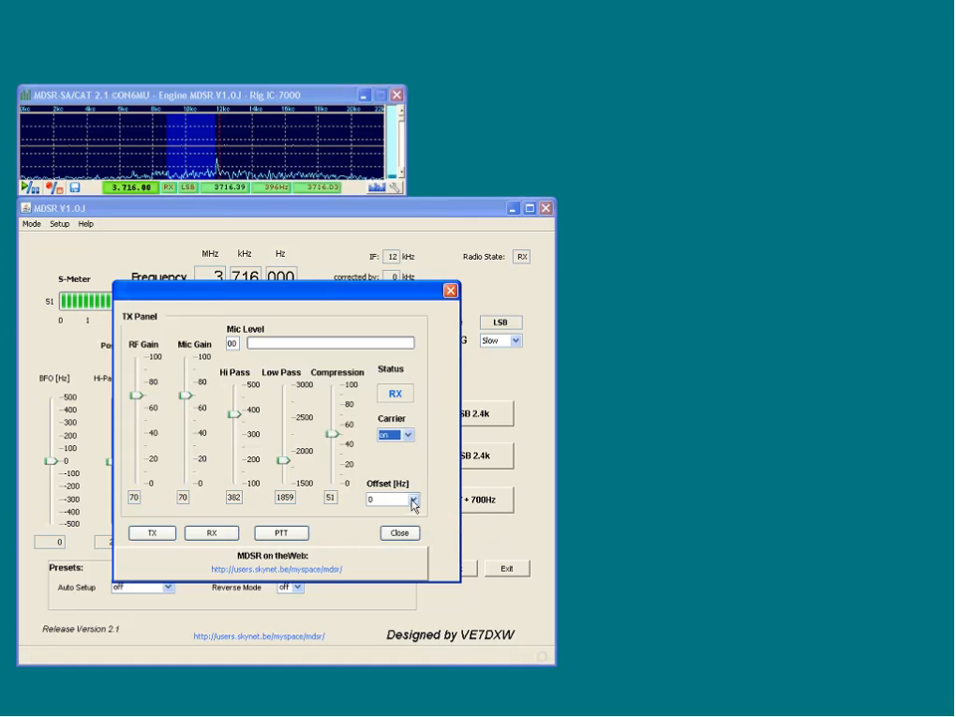
pyautogui.moveTo(412, 498)
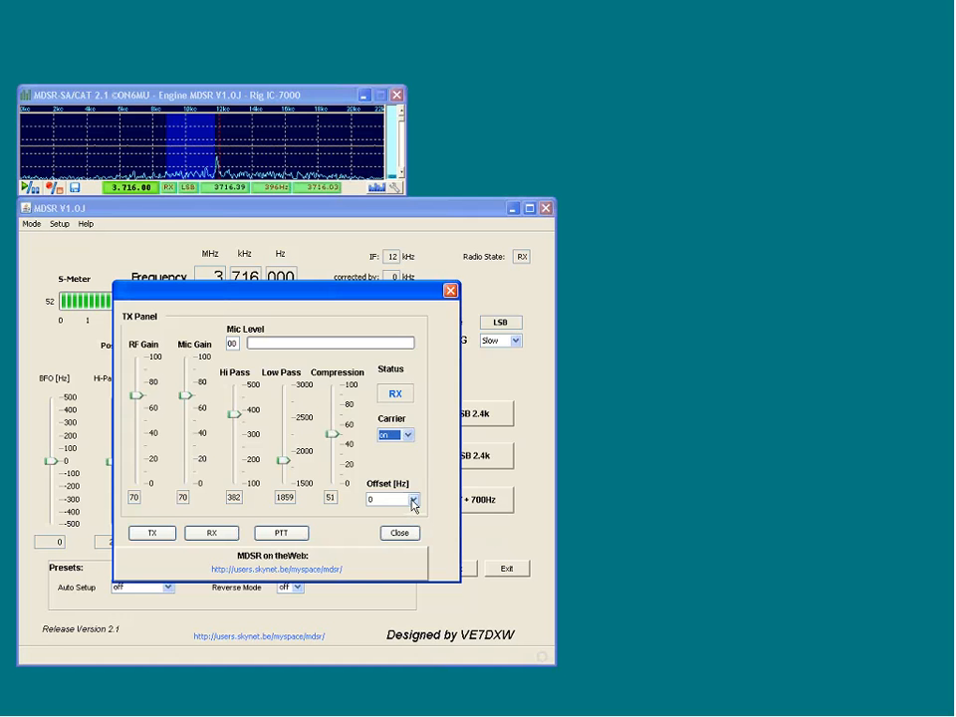
# Set the CW offset to USB+700, then change it to LSB-700.
pyautogui.click(412, 498)
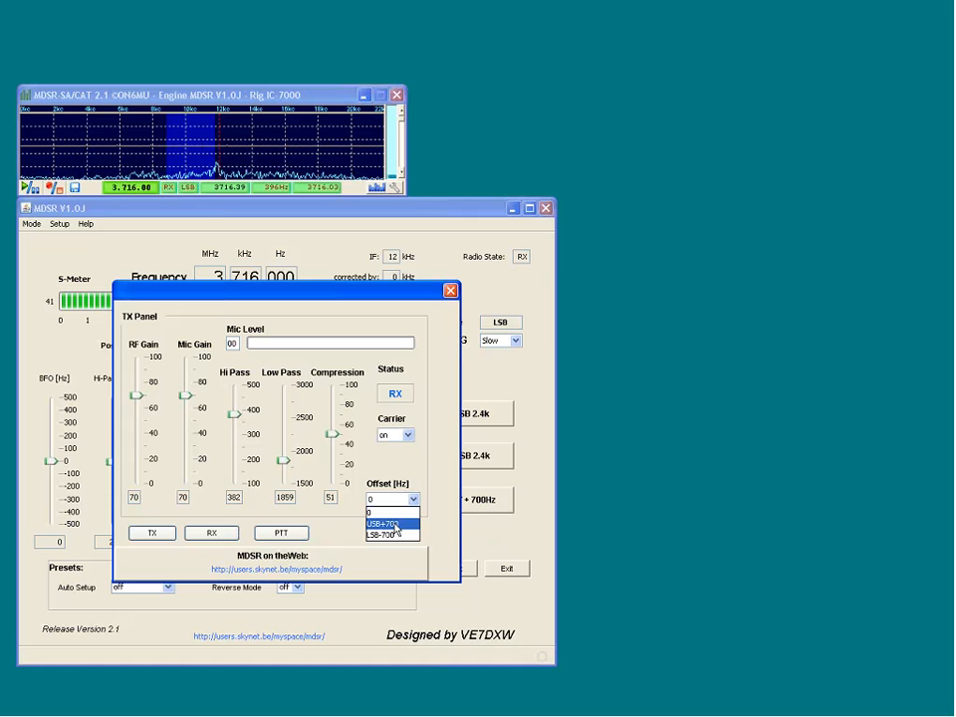
pyautogui.click(382, 524)
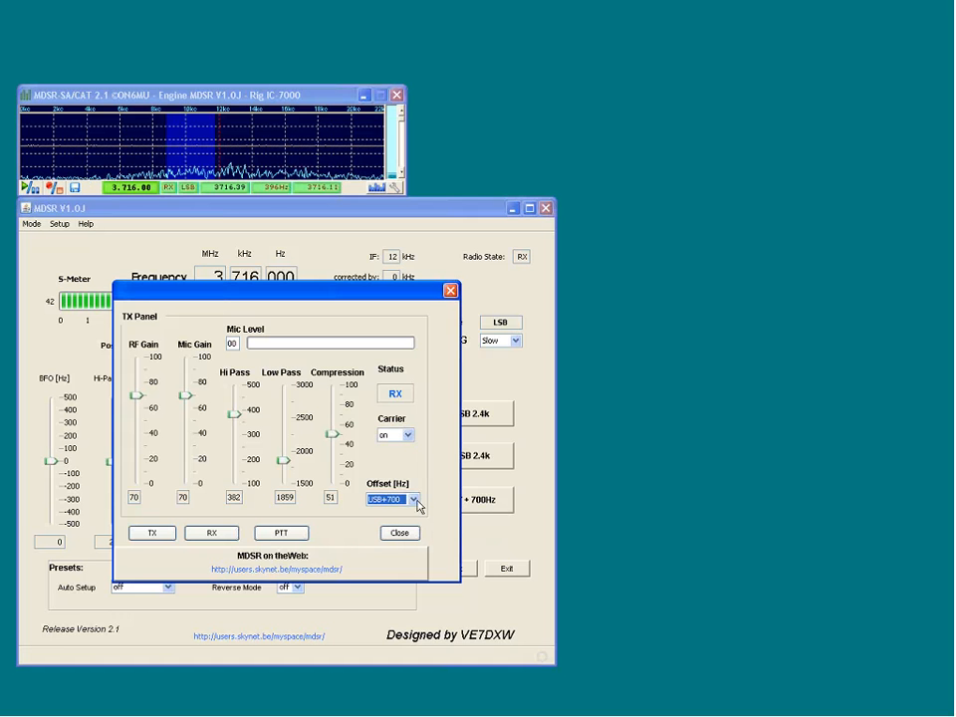
pyautogui.click(388, 498)
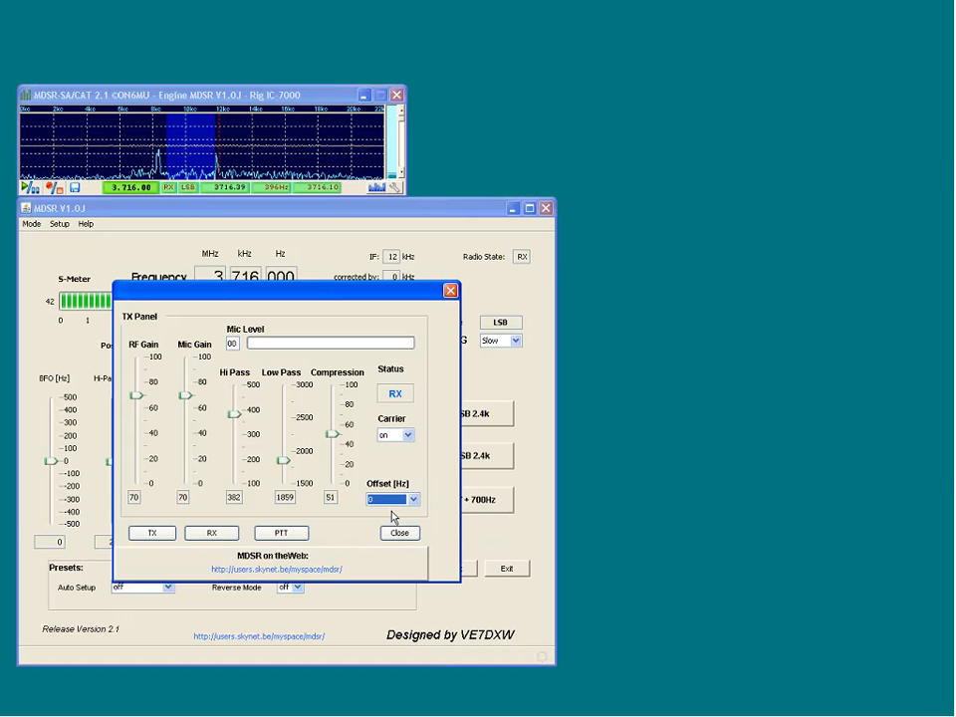
pyautogui.click(411, 498)
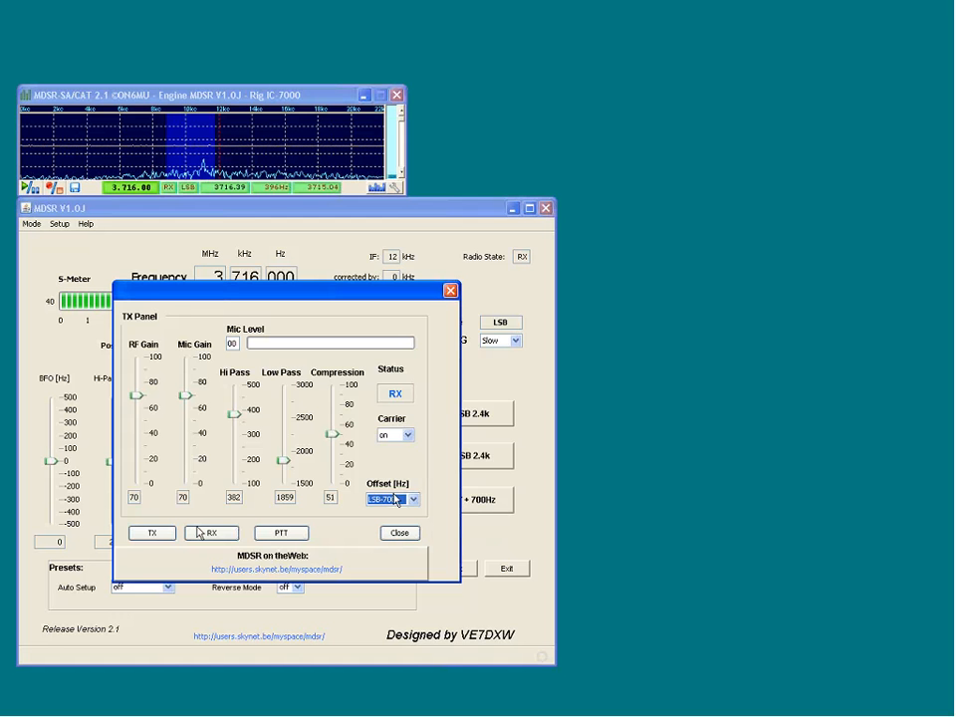
# Set the carrier to off, switch the transmitter to TX and back to RX.
pyautogui.click(408, 435)
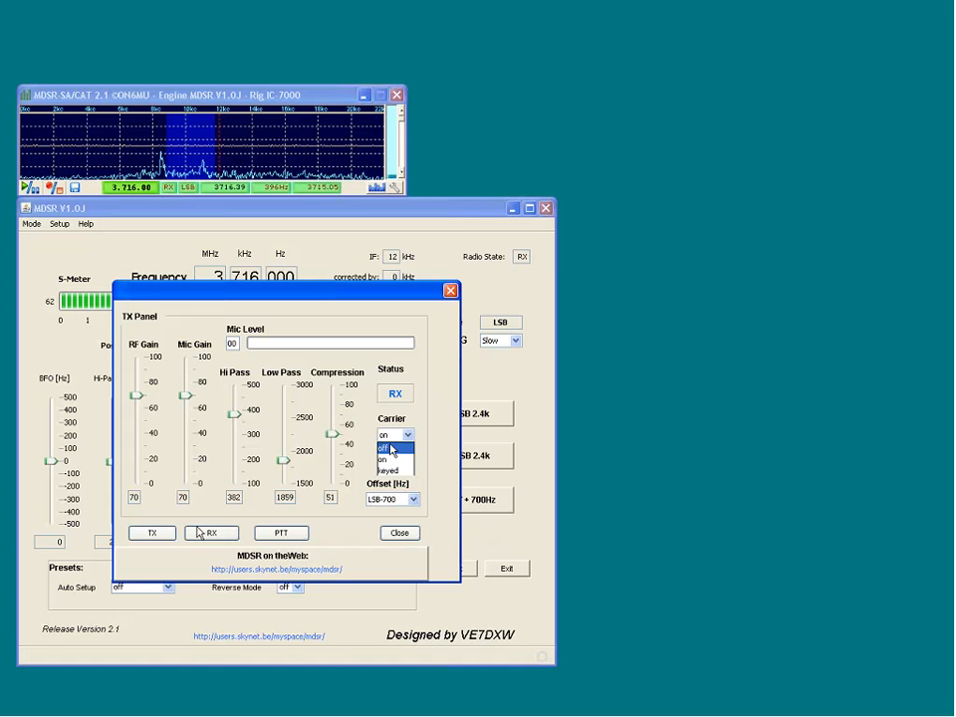
pyautogui.click(383, 446)
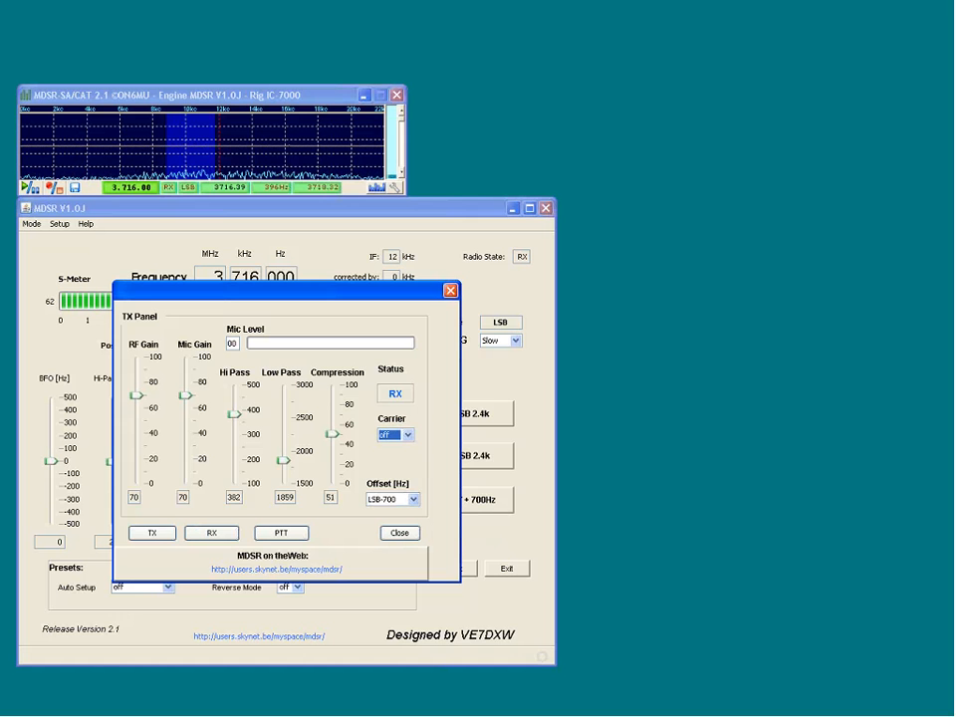
pyautogui.click(152, 534)
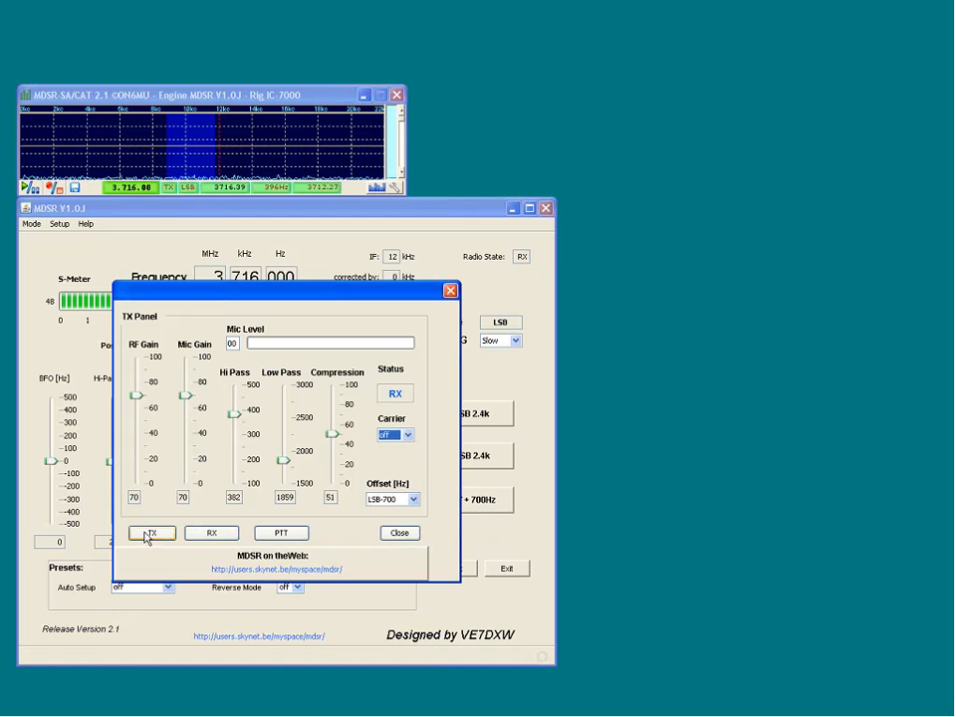
pyautogui.click(152, 534)
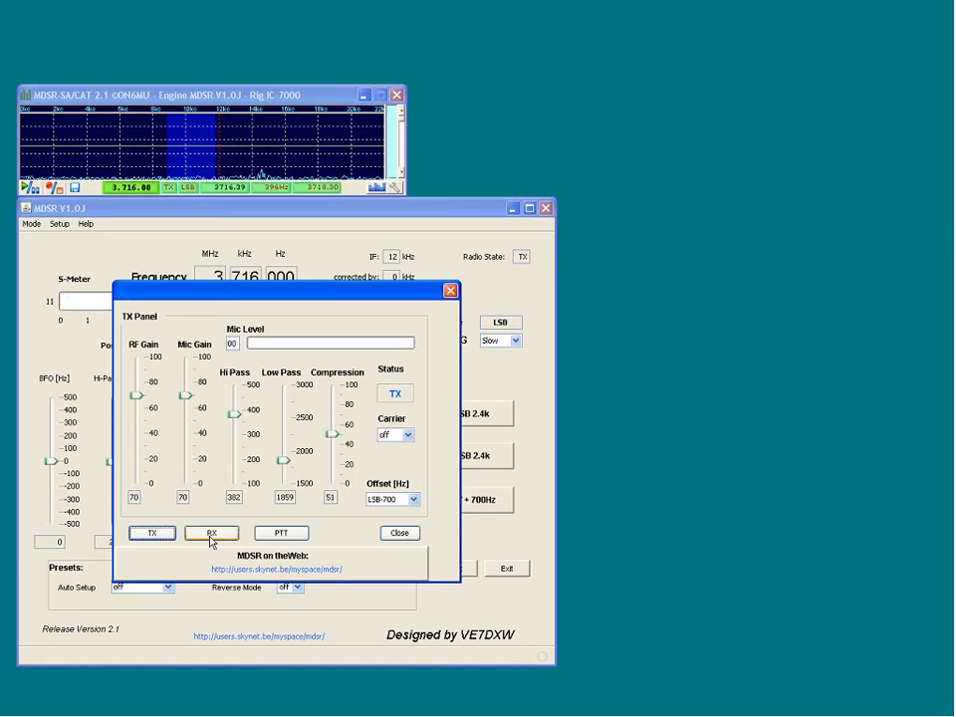
pyautogui.click(211, 534)
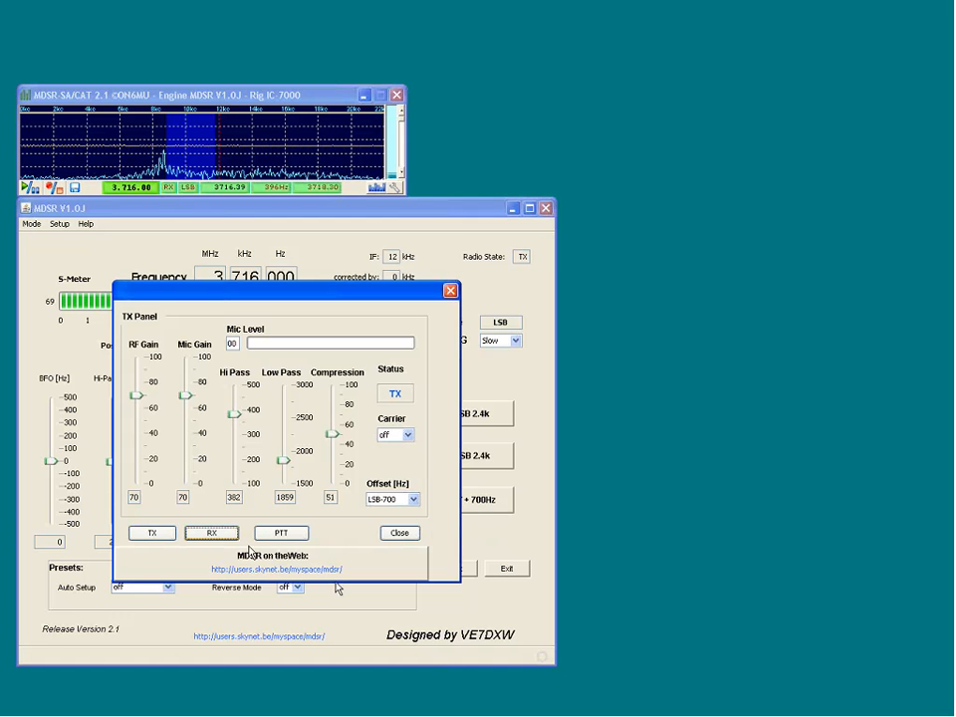
pyautogui.click(211, 534)
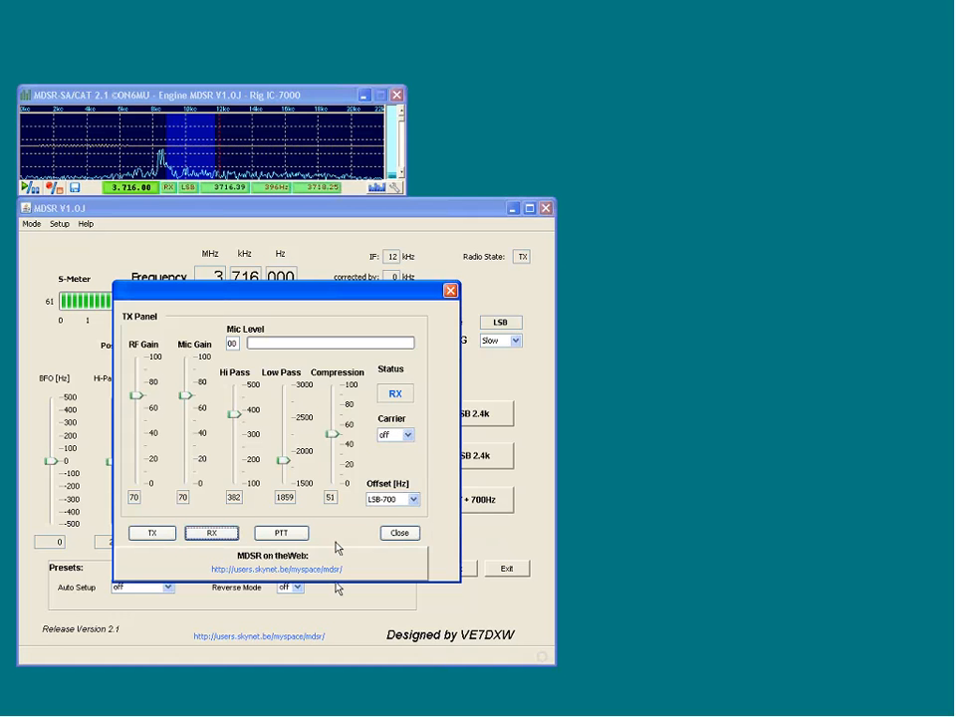
# Key push-to-talk a few times, leaving the status at RX.
pyautogui.click(280, 534)
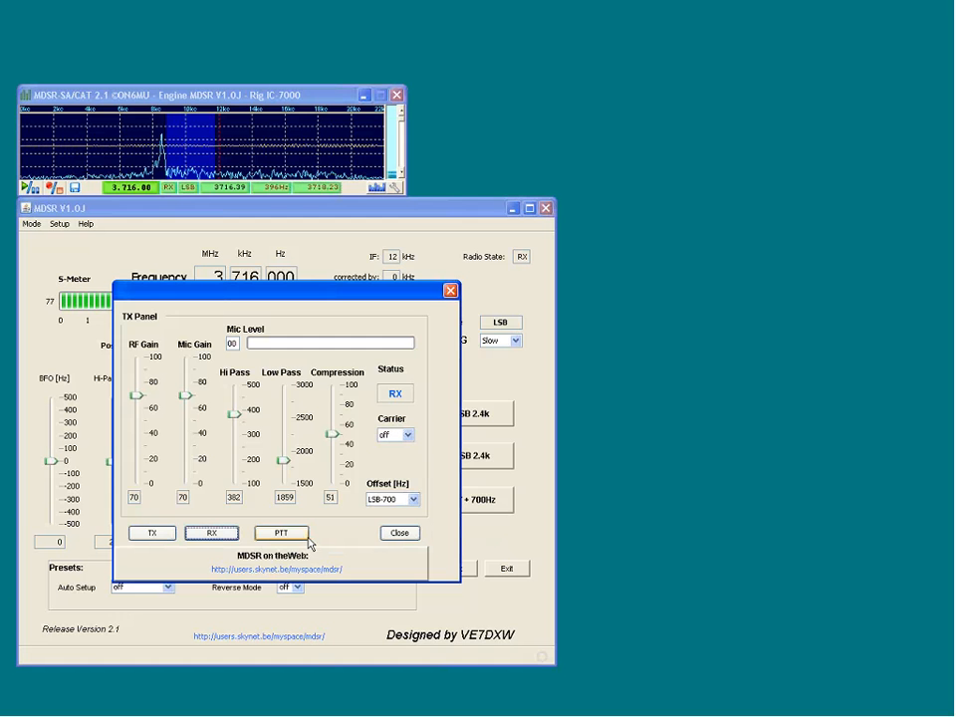
pyautogui.click(281, 534)
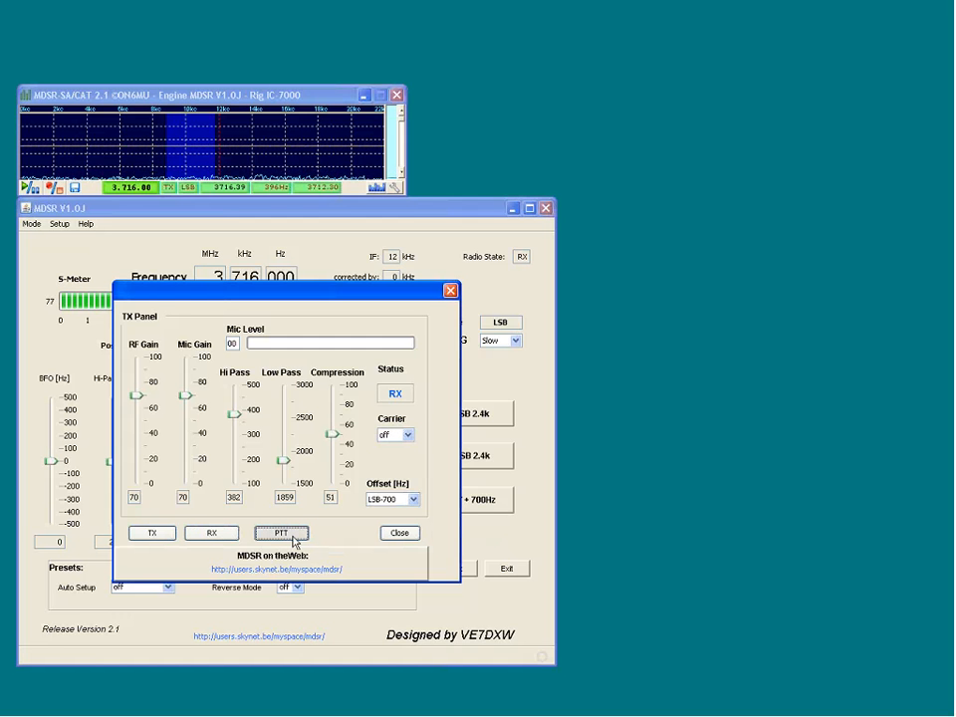
pyautogui.click(281, 534)
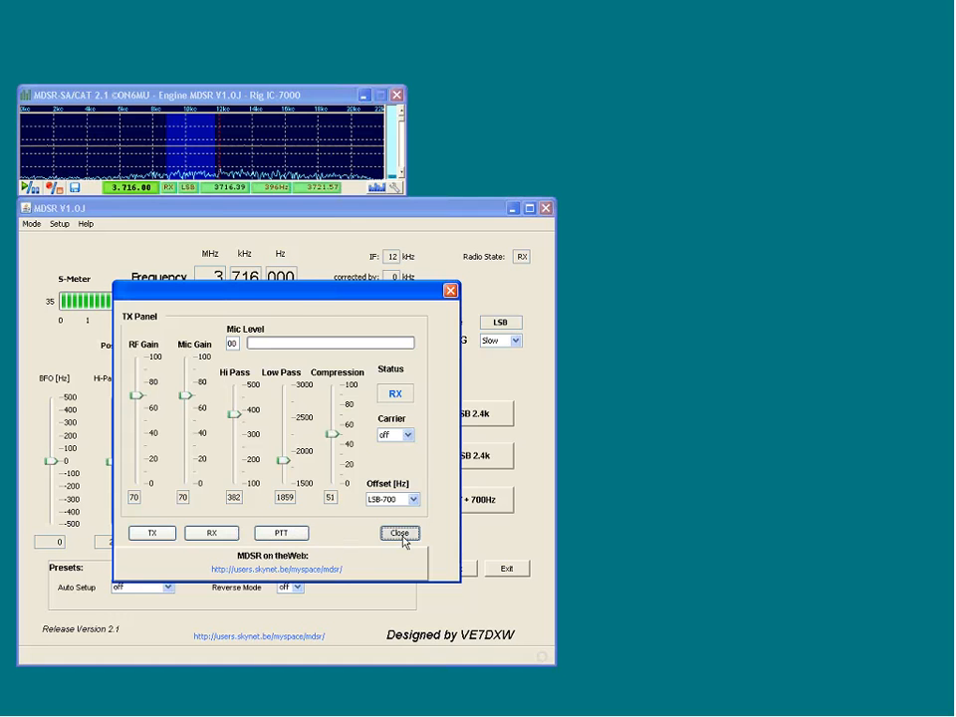
# Close the TX panel, returning to the main receiver window at 3,716,000 Hz LSB.
pyautogui.click(398, 534)
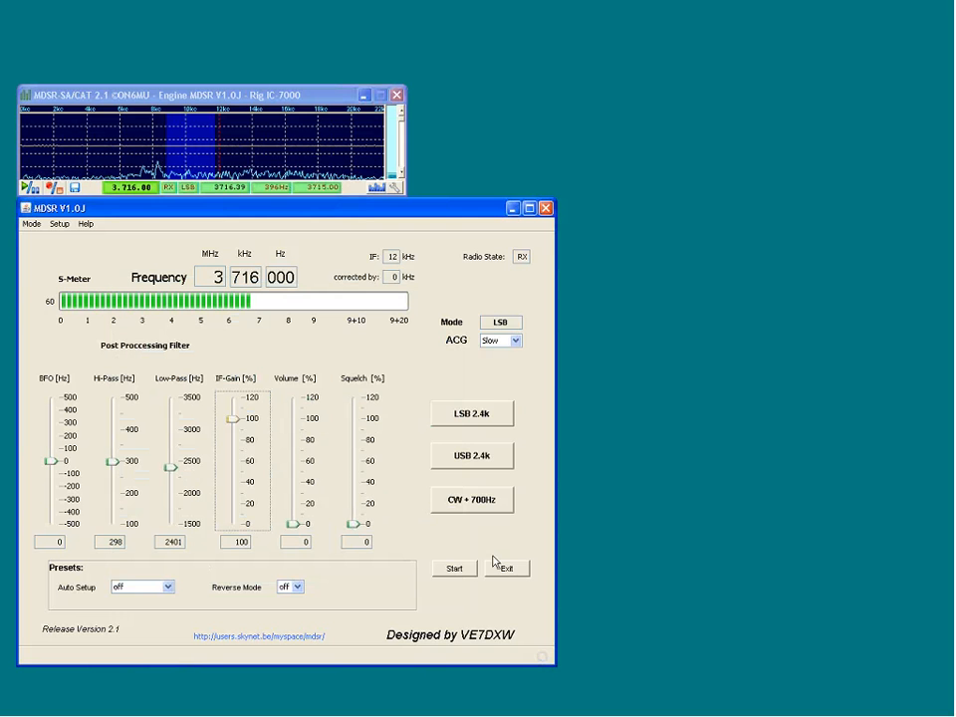
pyautogui.moveTo(872, 647)
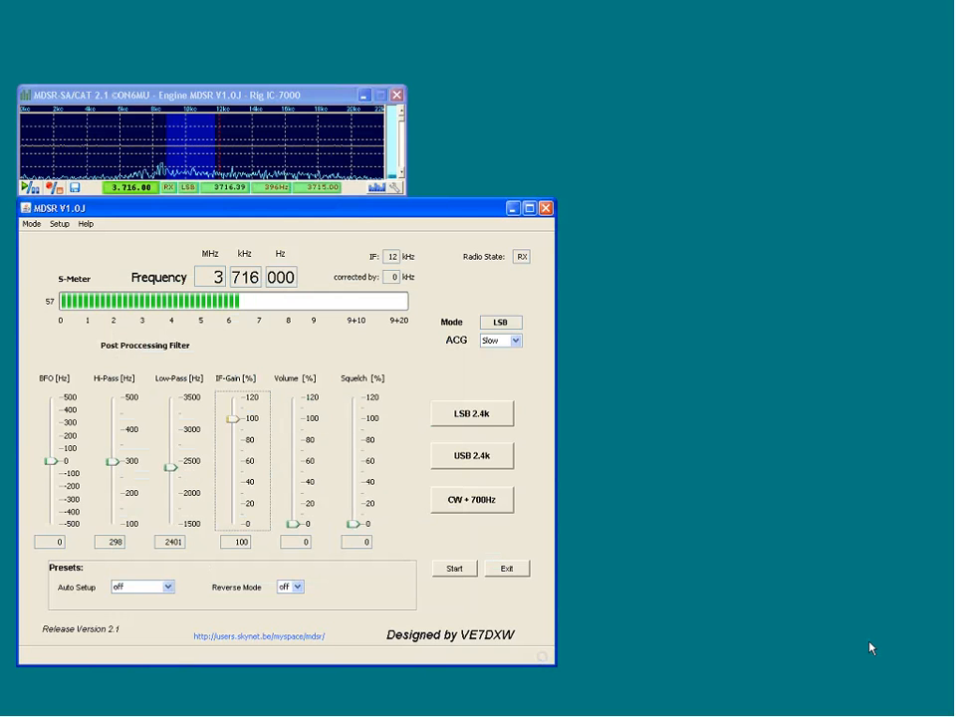